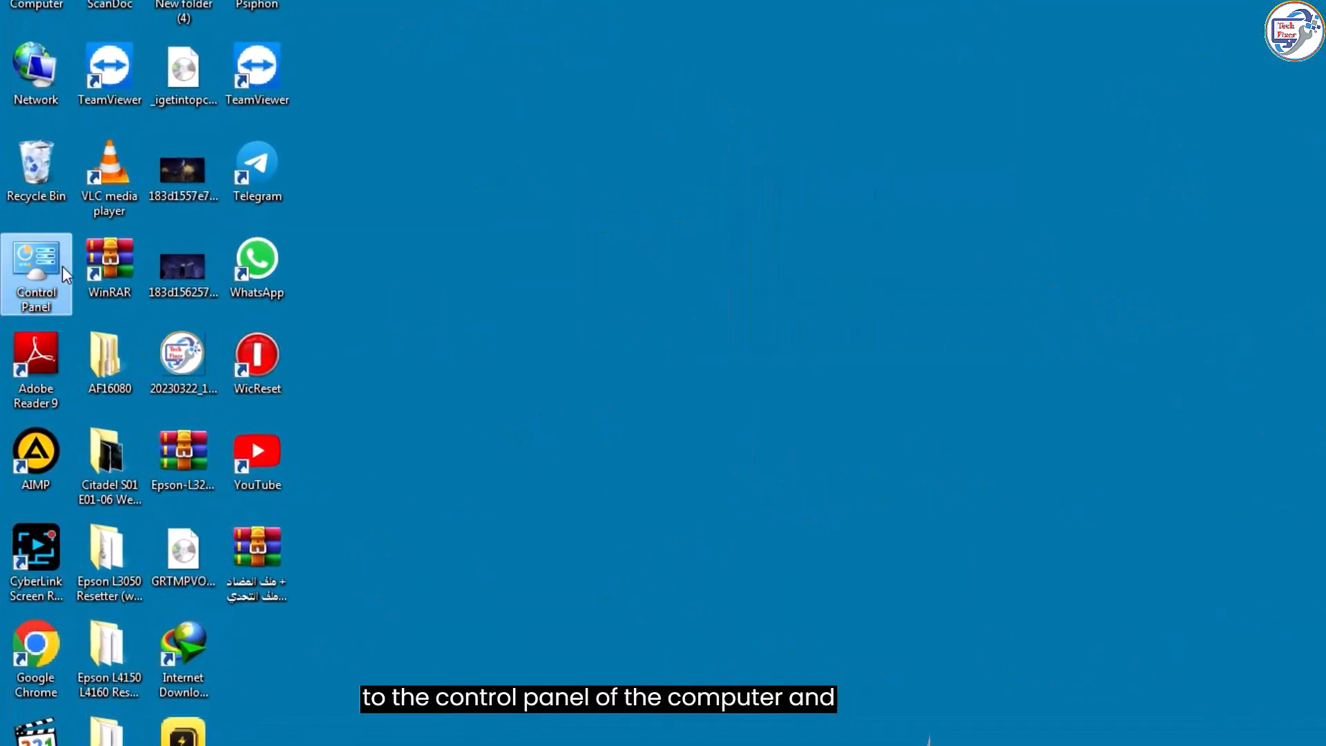
- Open Control Panel's Devices and Printers to list installed printers, including the Epson L1800
{"action": "double_click", "coordinate": [35, 273]}
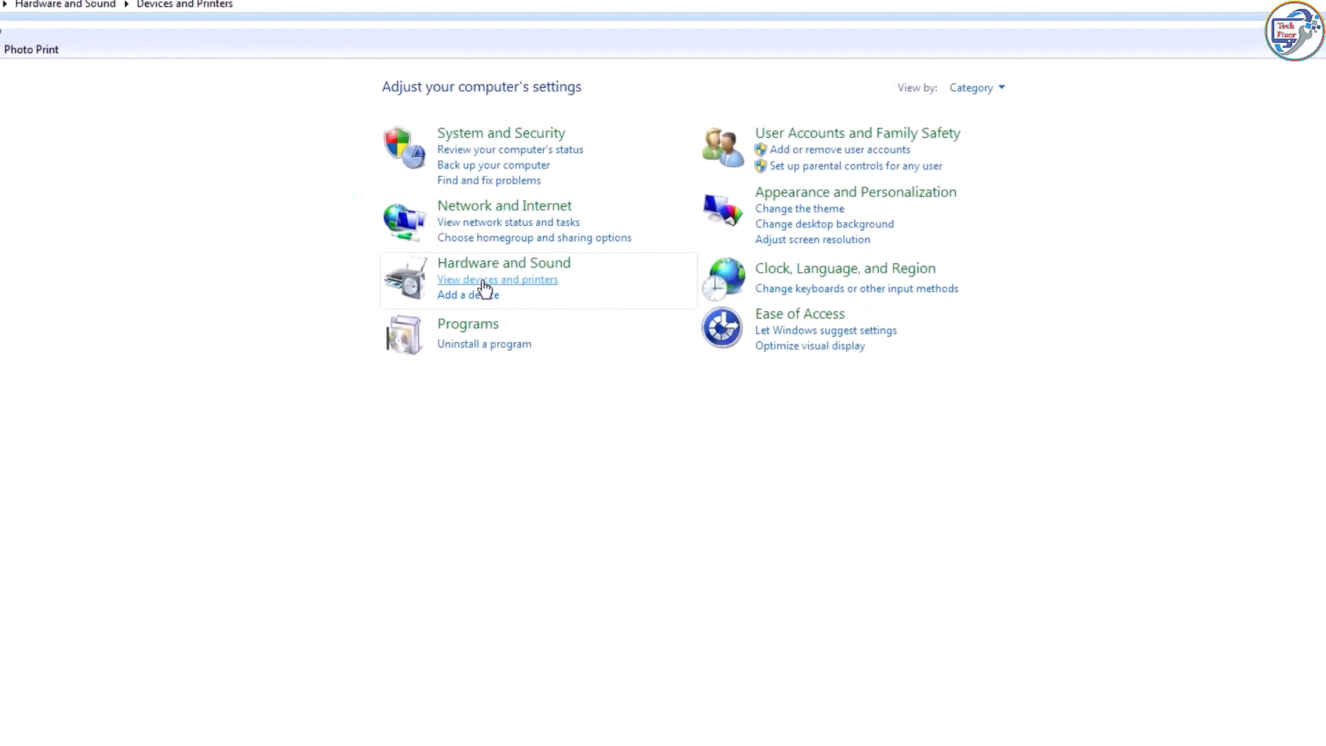
{"action": "left_click", "coordinate": [498, 279]}
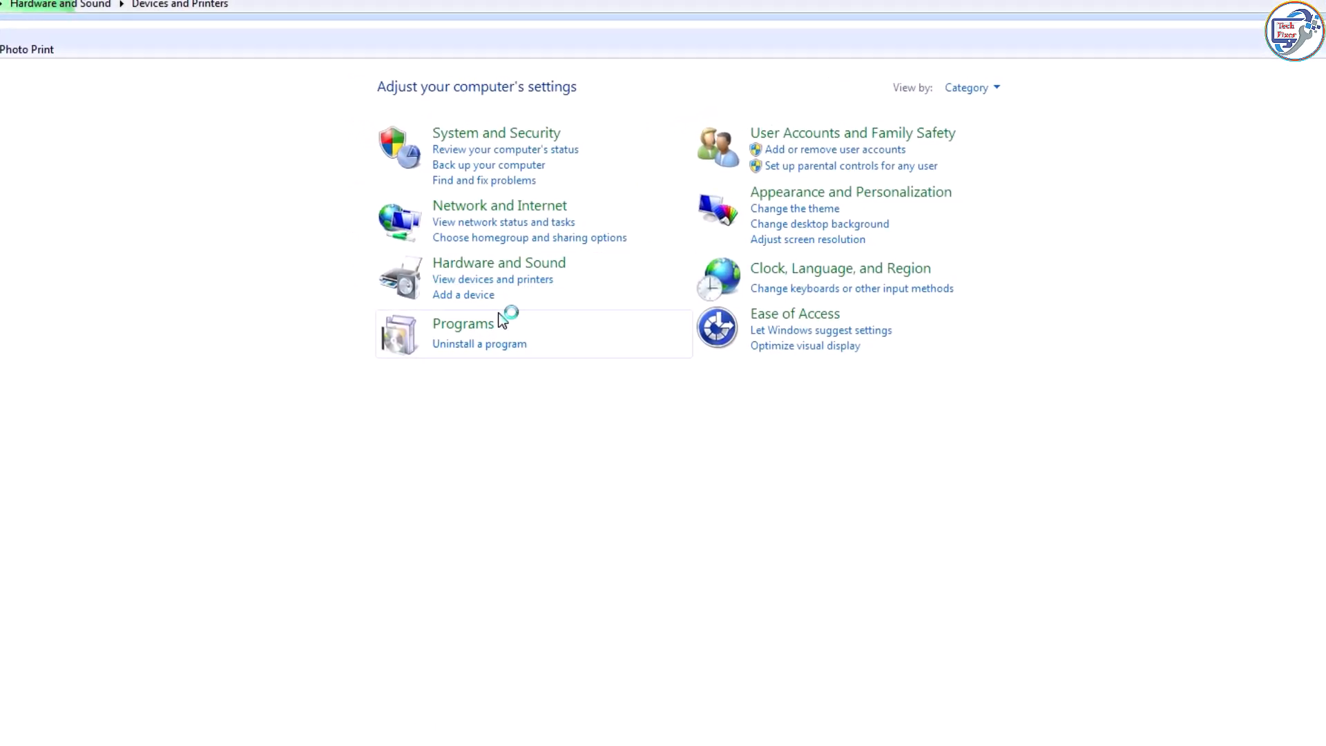
{"action": "left_click", "coordinate": [492, 278]}
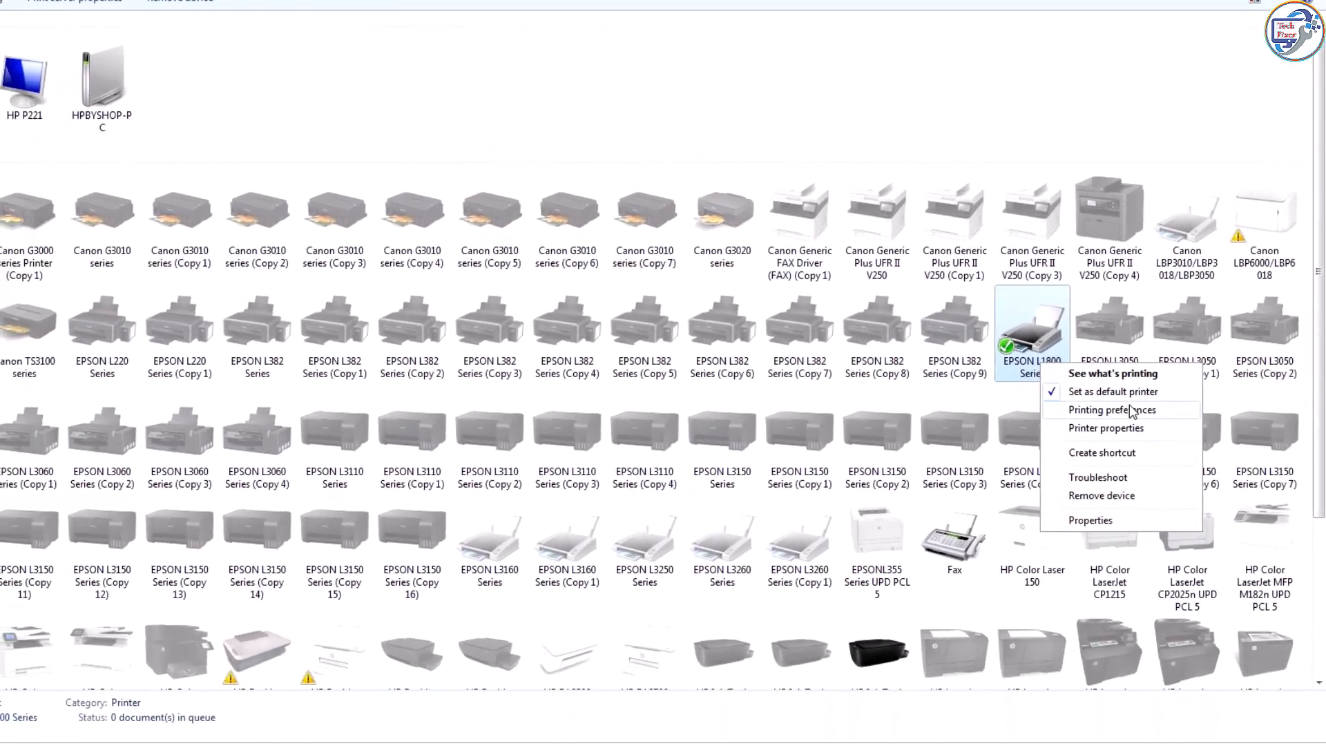
- Check the Epson L1800 Status Monitor, which reports the ink pad at end of service life
{"action": "left_click", "coordinate": [1113, 410]}
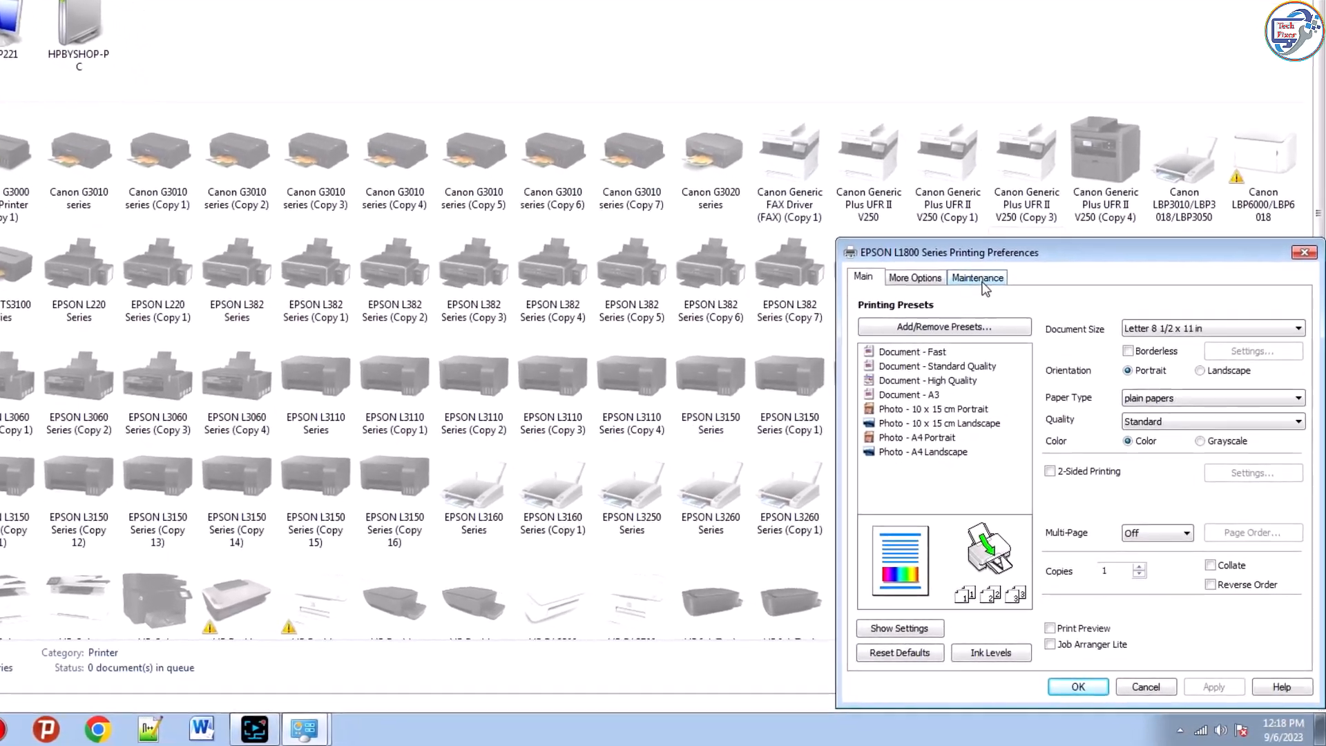
{"action": "left_click", "coordinate": [977, 278]}
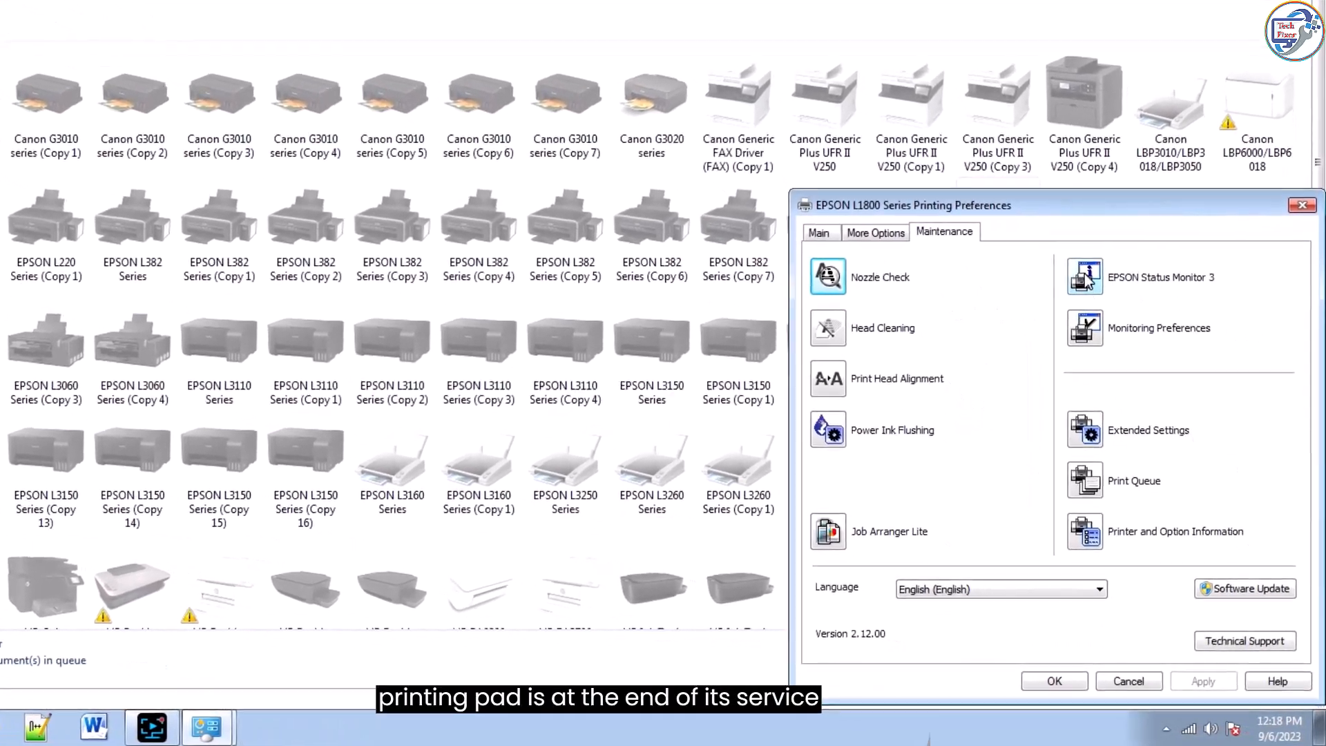
{"action": "left_click", "coordinate": [1085, 276]}
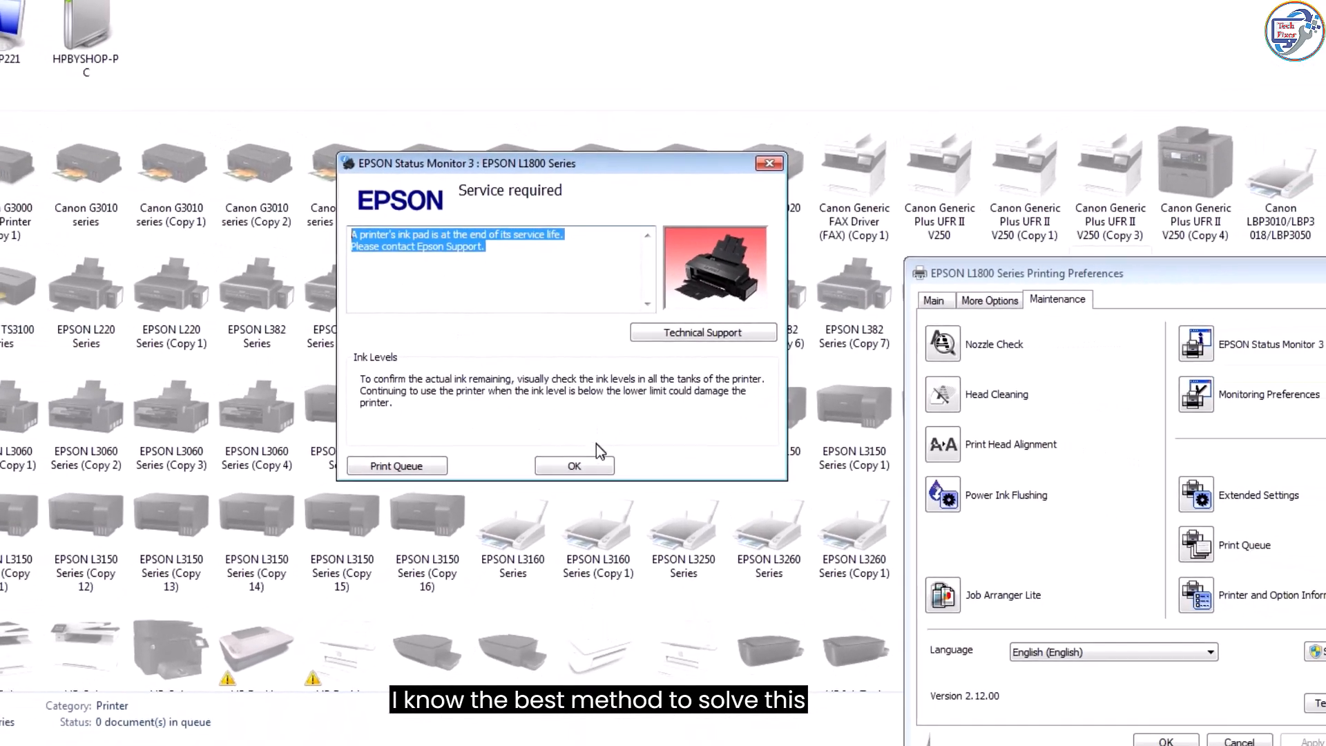
{"action": "left_click", "coordinate": [573, 466]}
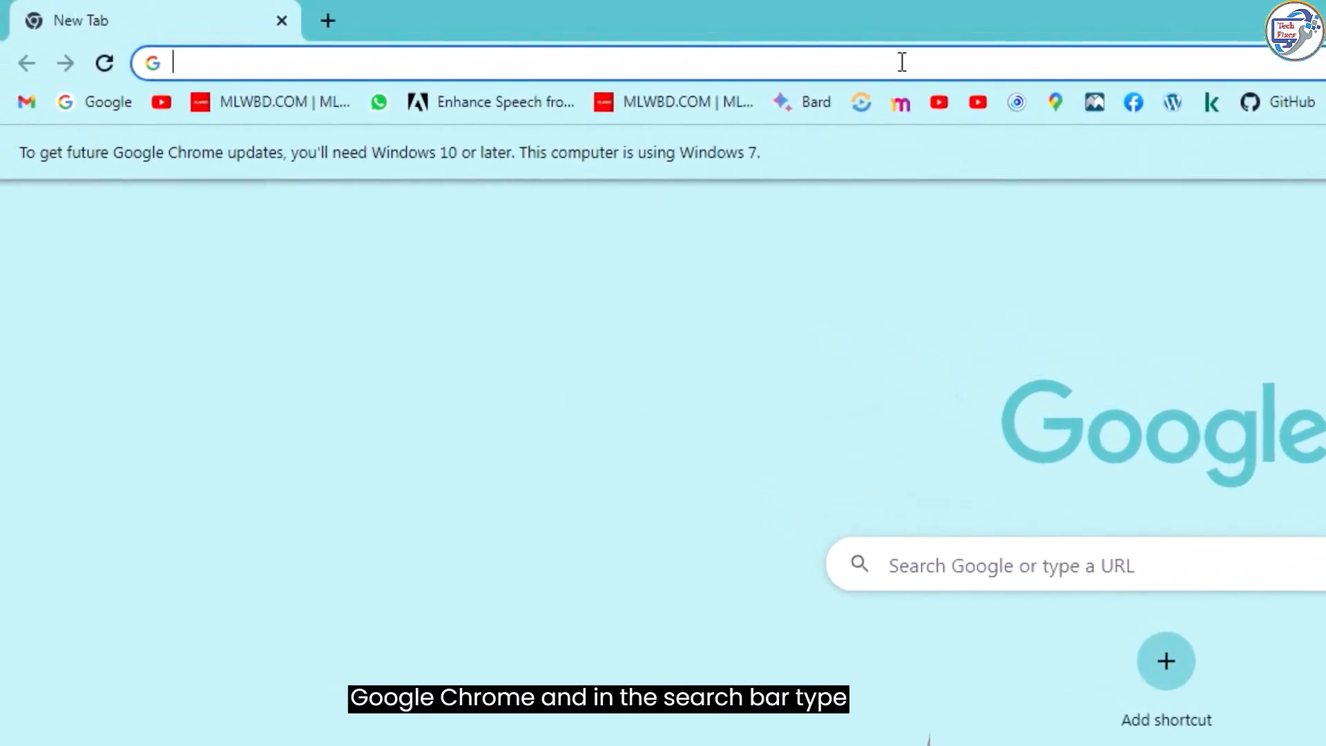
- Search 'INKCHIP' in the address bar and go to inkchip.net
{"action": "left_click", "coordinate": [508, 62]}
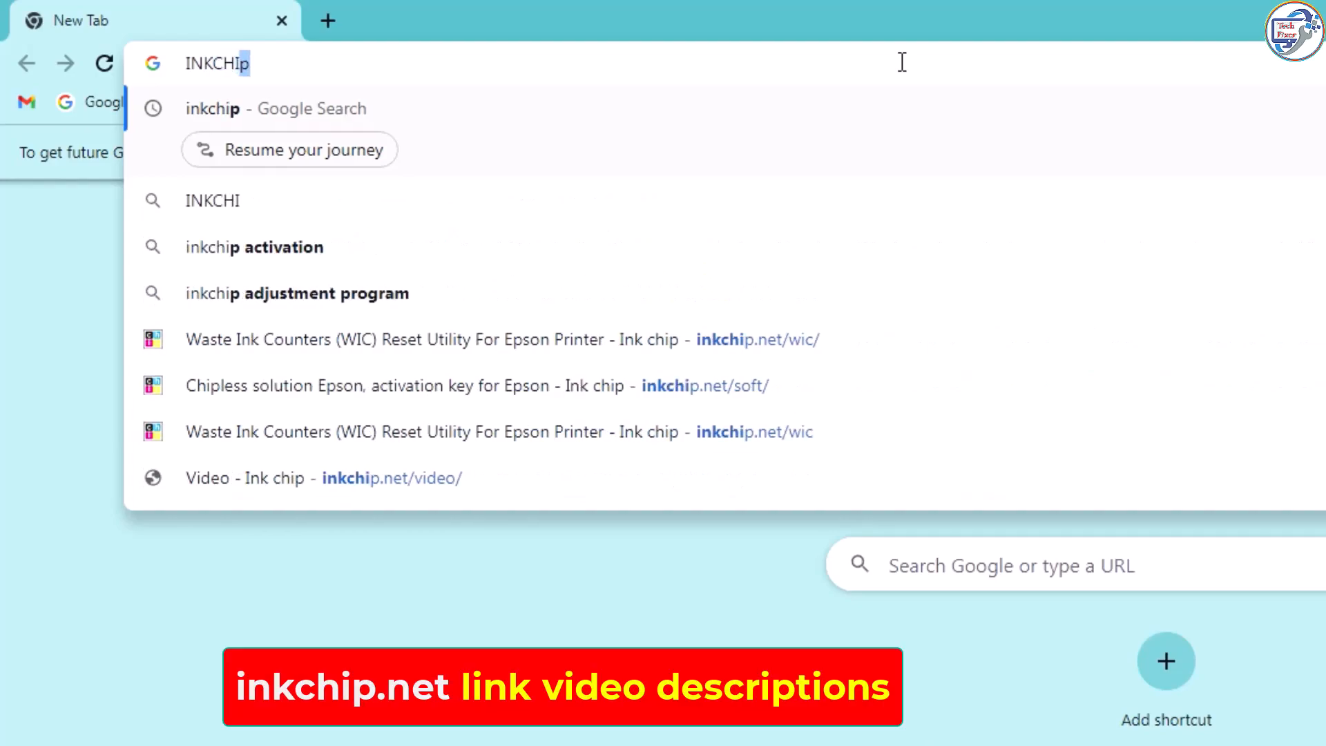
{"action": "left_click", "coordinate": [276, 108]}
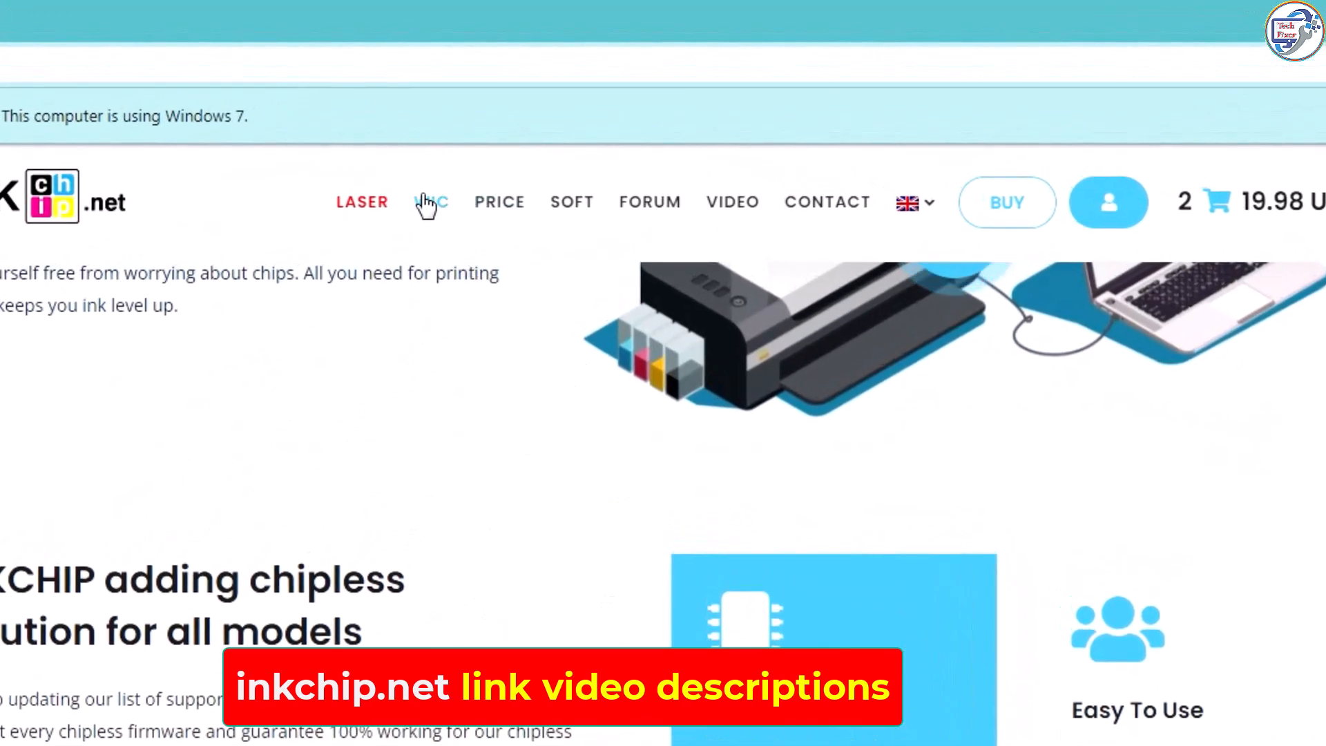
- Open the WIC page and scroll past key prices to the Supported Models list
{"action": "left_click", "coordinate": [430, 201]}
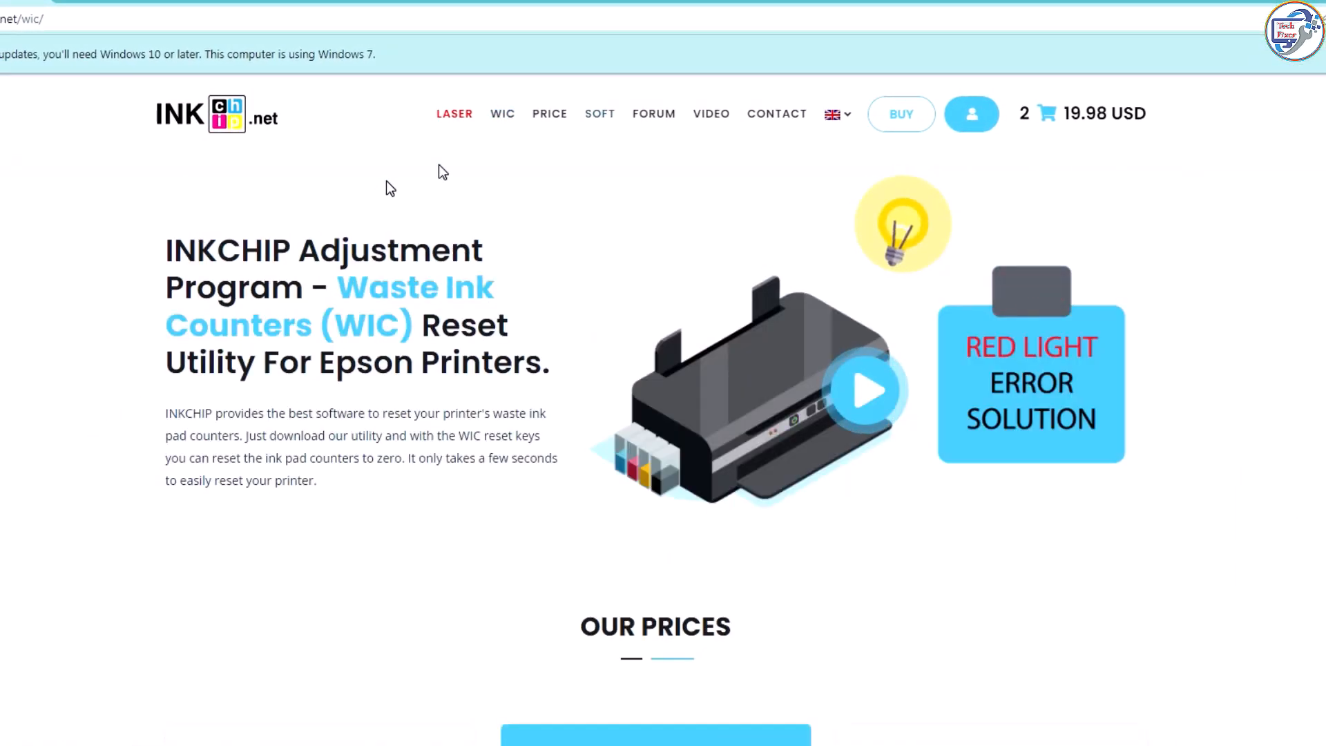
{"action": "scroll", "scroll_direction": "down", "scroll_amount": 3}
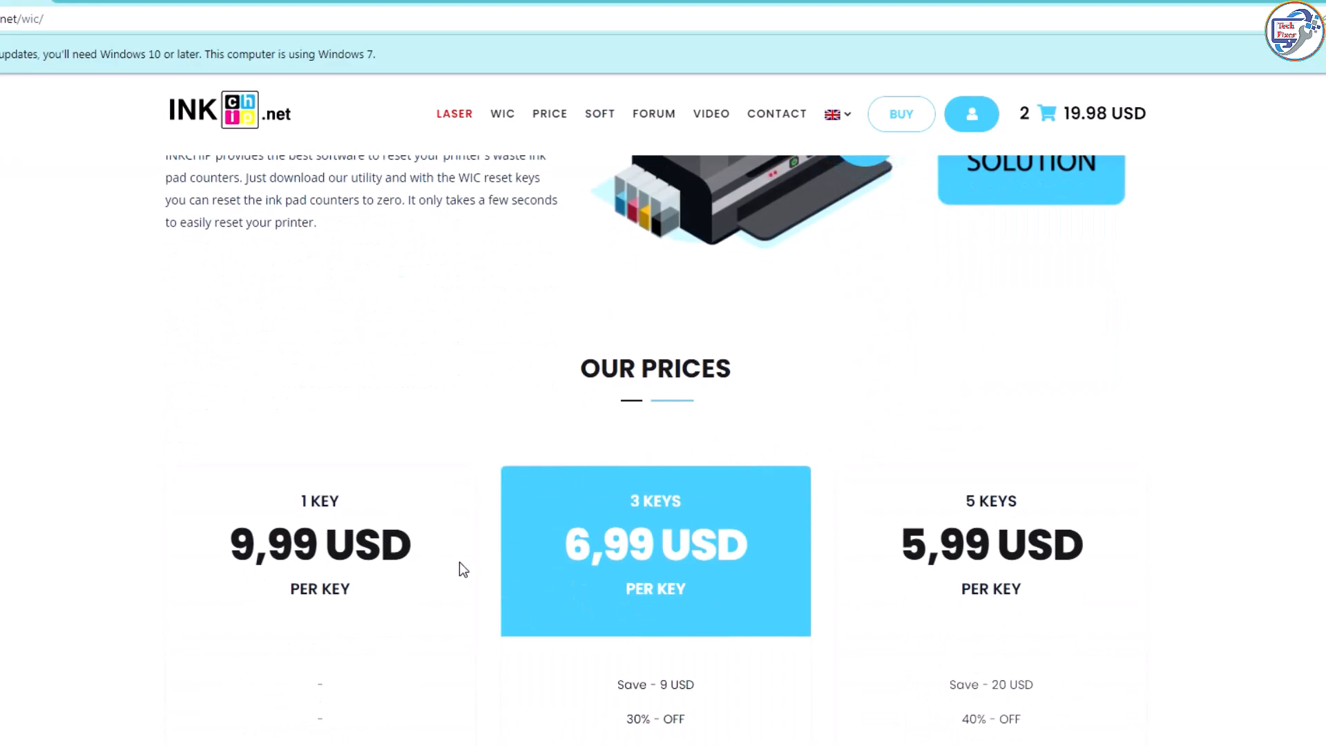
{"action": "scroll", "scroll_direction": "down", "scroll_amount": 3}
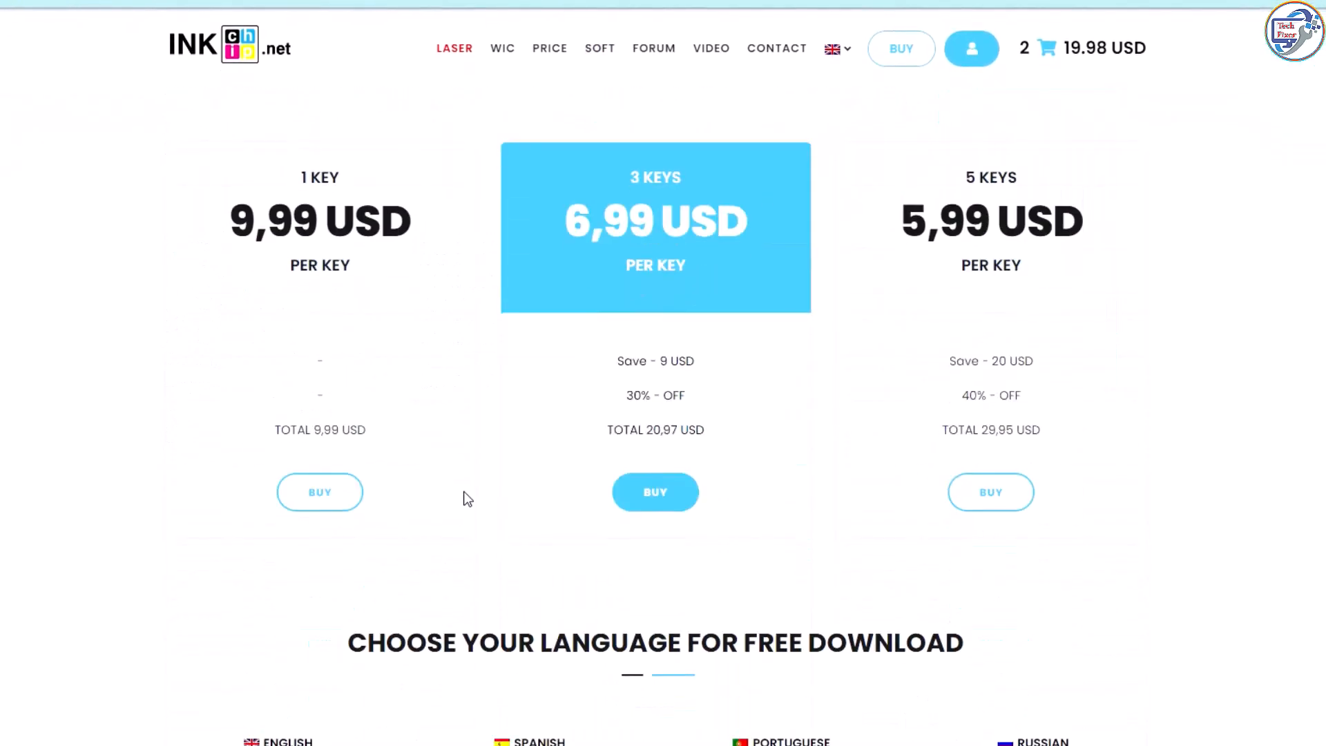
{"action": "scroll", "scroll_direction": "down", "scroll_amount": 3}
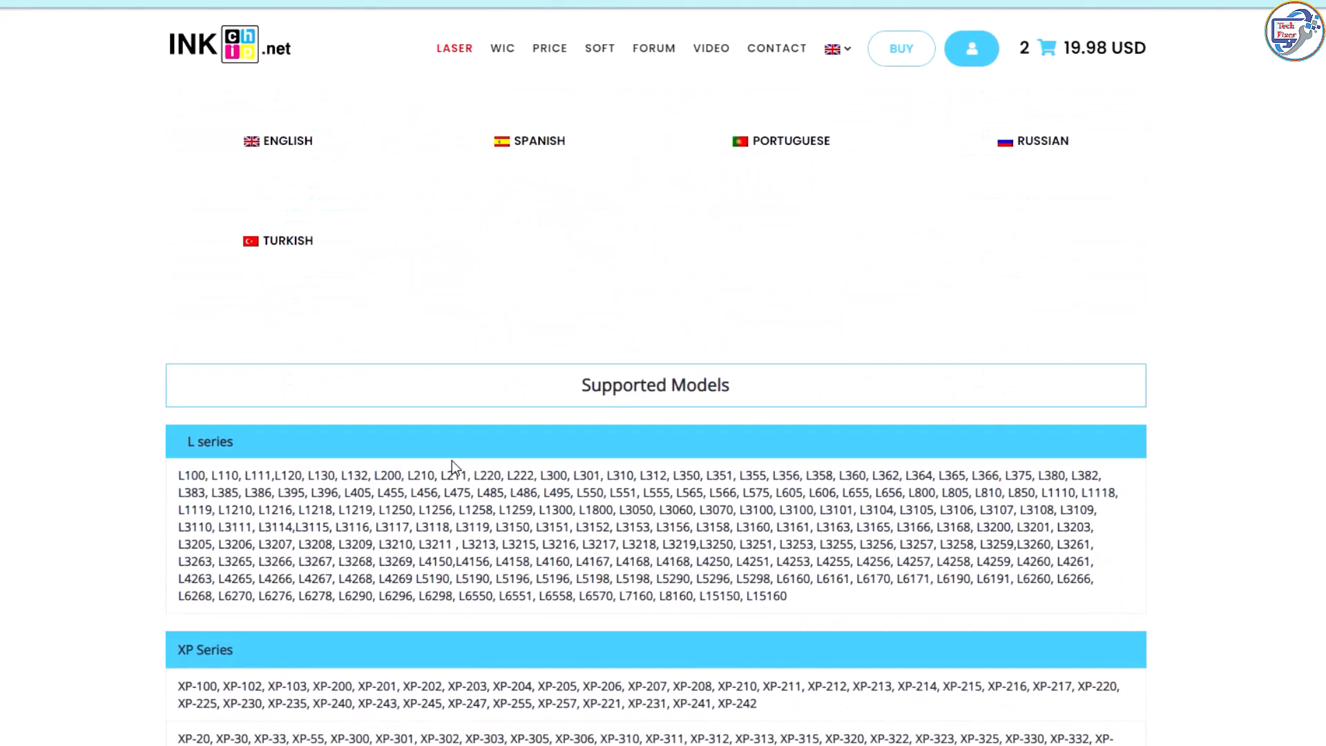
{"action": "scroll", "scroll_direction": "down", "scroll_amount": 3}
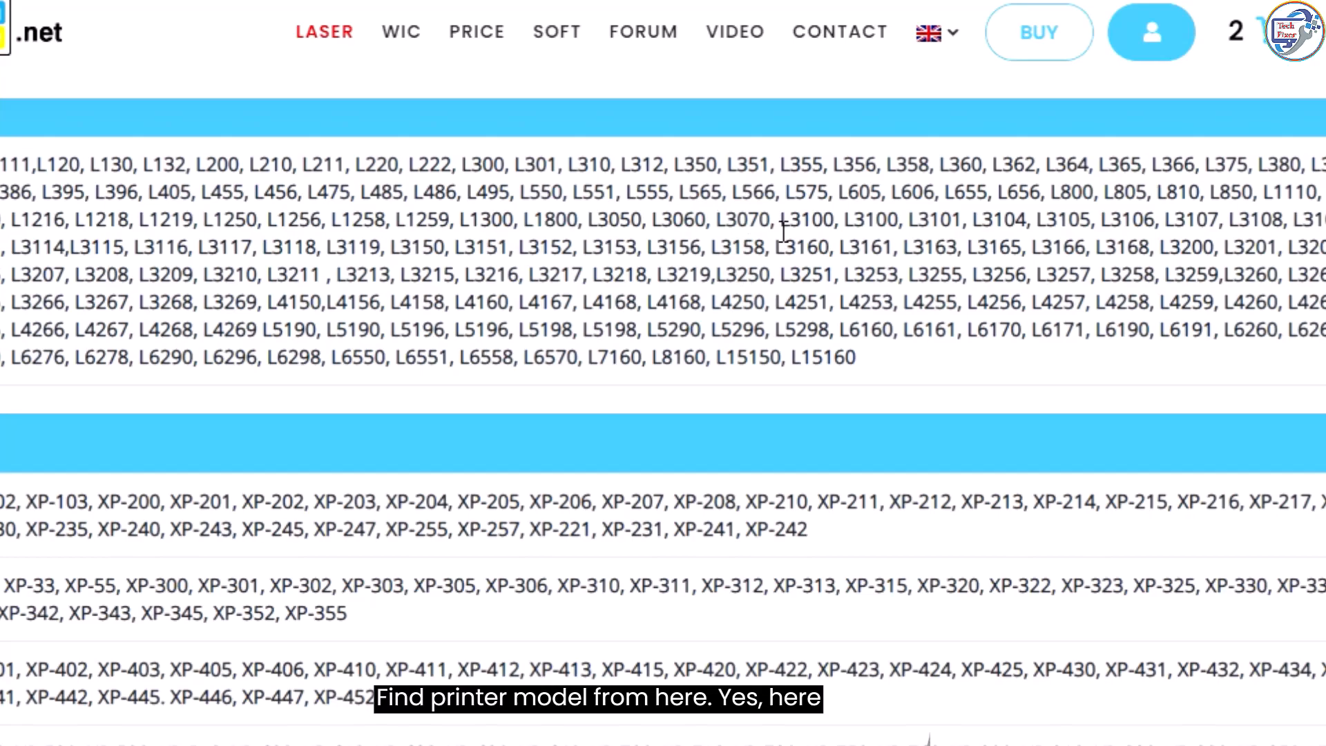
{"action": "mouse_move", "coordinate": [637, 220]}
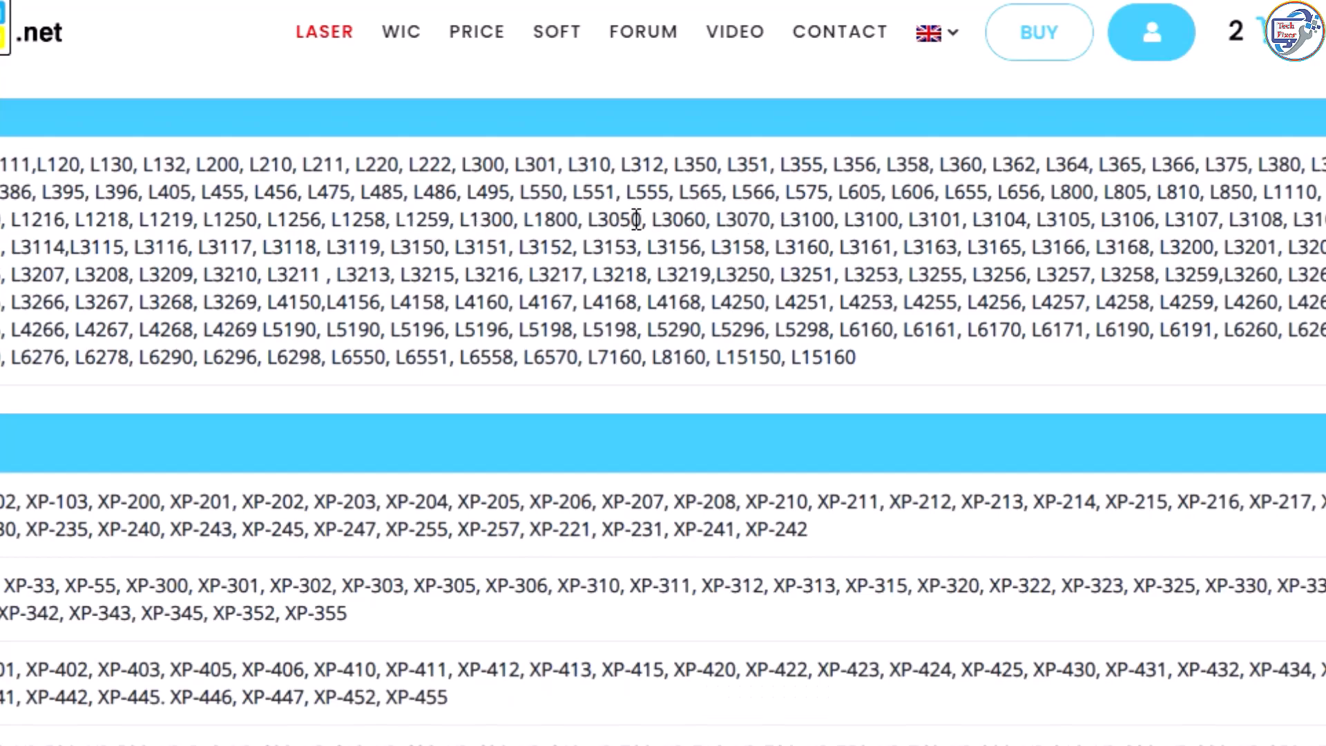
{"action": "double_click", "coordinate": [547, 219]}
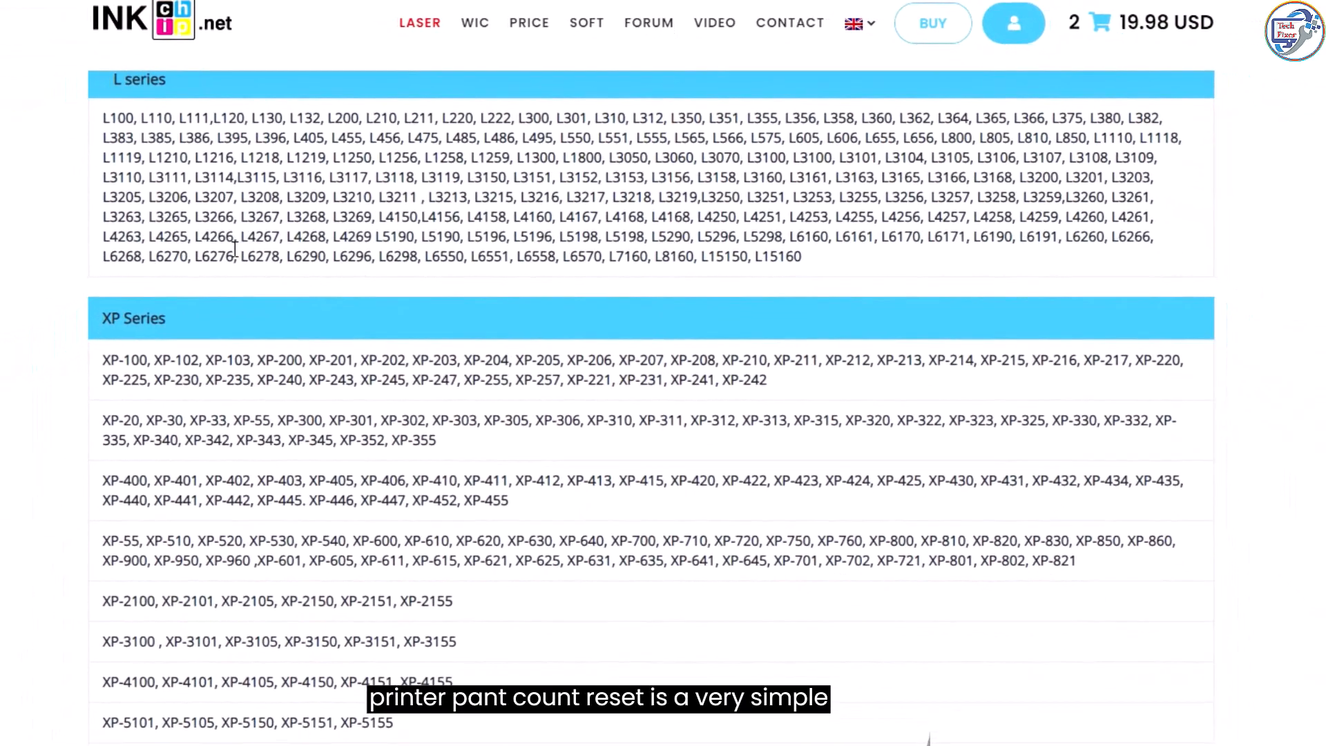
{"action": "scroll", "scroll_direction": "down", "scroll_amount": 3}
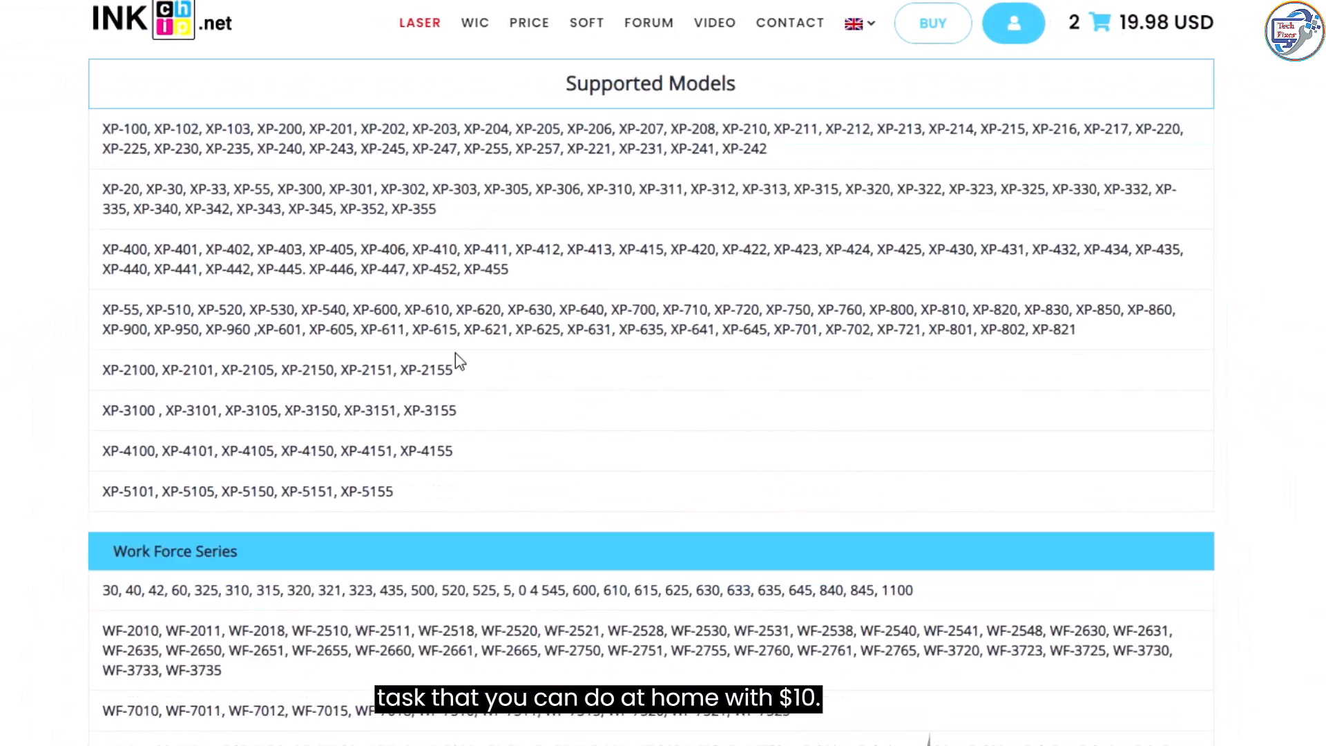
{"action": "scroll", "scroll_direction": "down", "scroll_amount": 3}
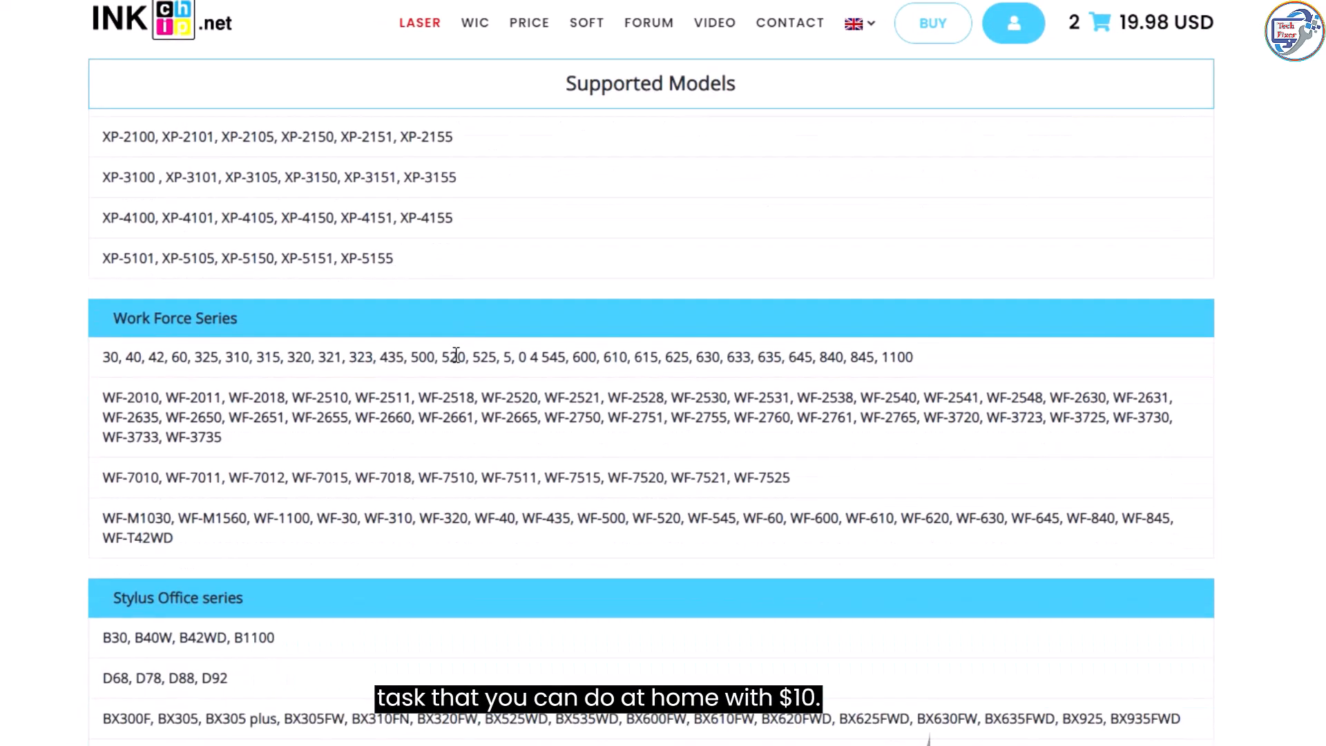
{"action": "scroll", "scroll_direction": "down", "scroll_amount": 3}
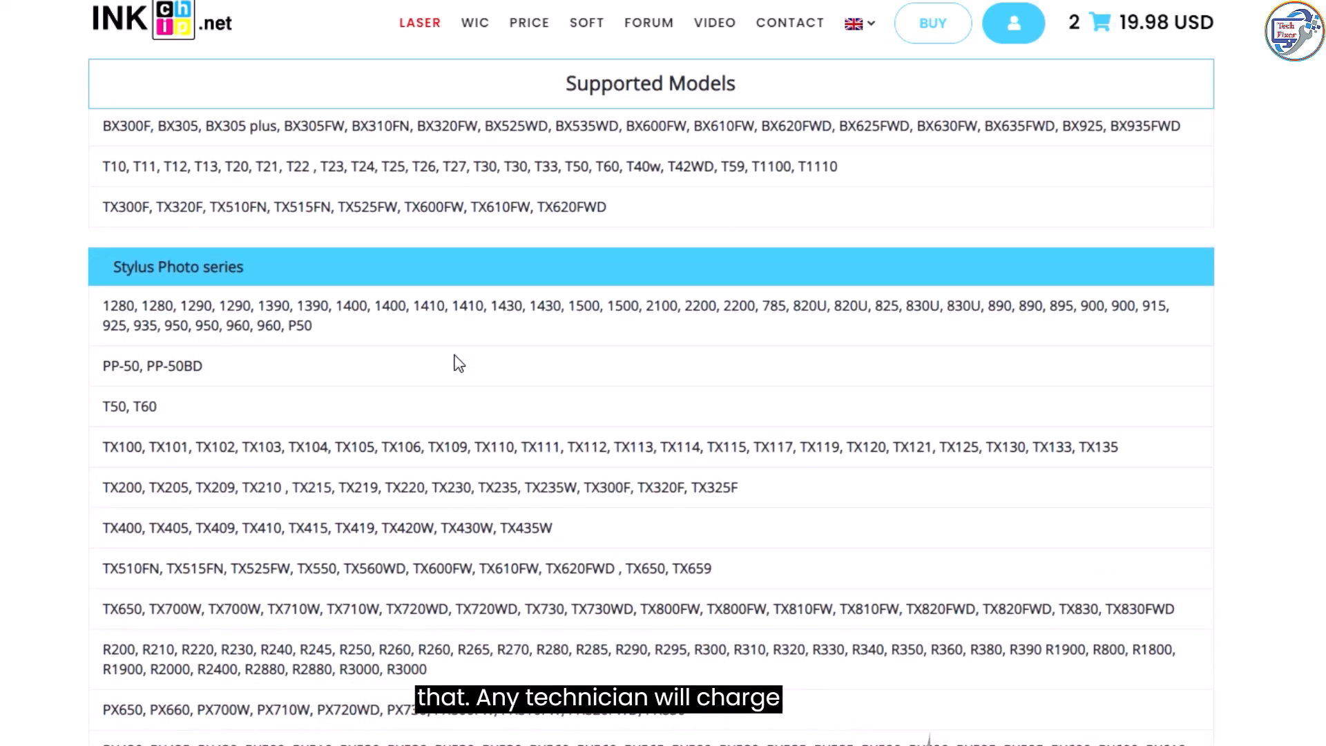
{"action": "scroll", "scroll_direction": "down", "scroll_amount": 3}
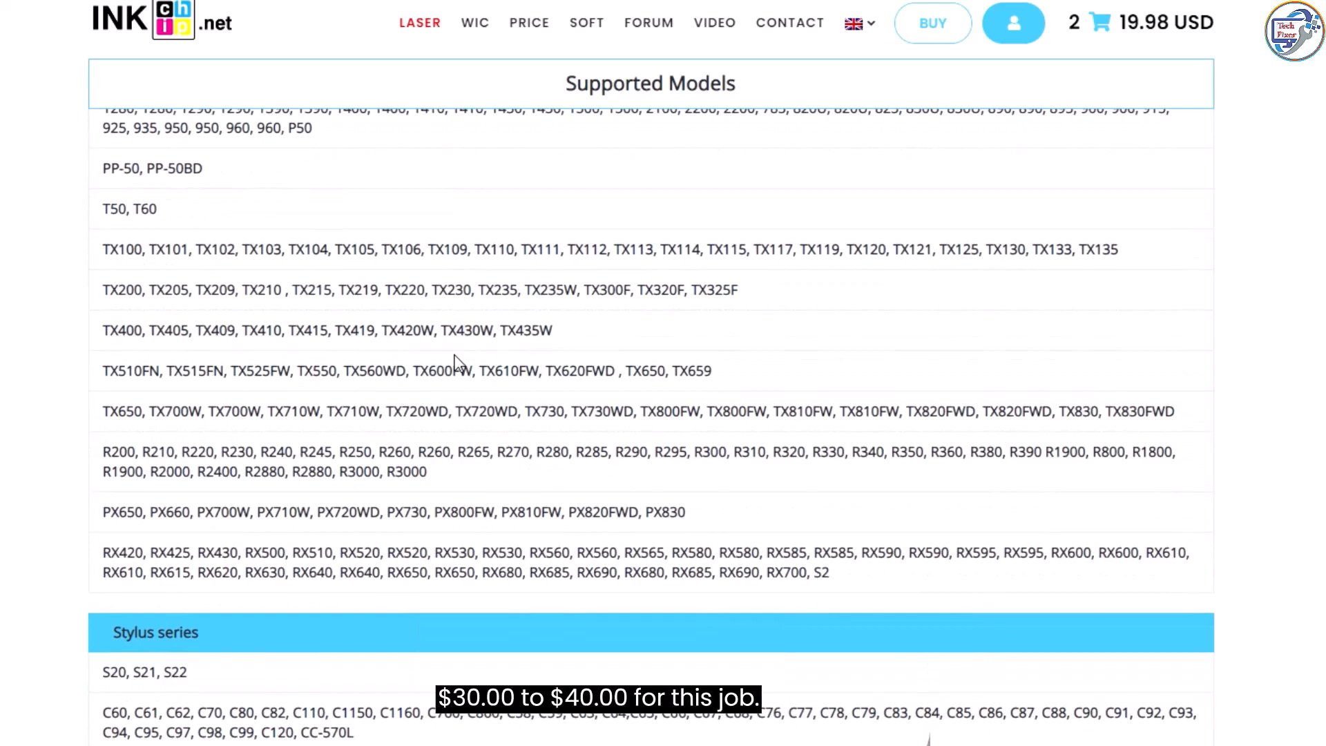
{"action": "scroll", "scroll_direction": "down", "scroll_amount": 3}
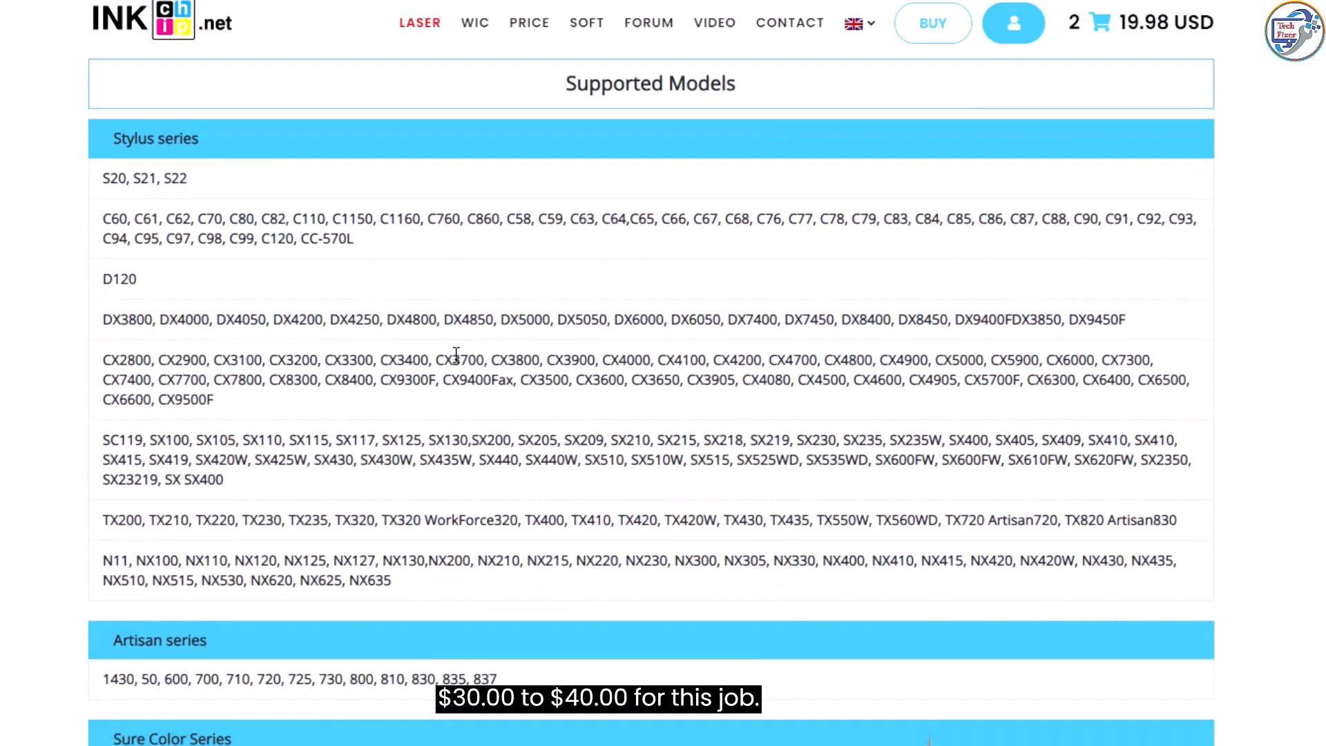
{"action": "scroll", "scroll_direction": "down", "scroll_amount": 3}
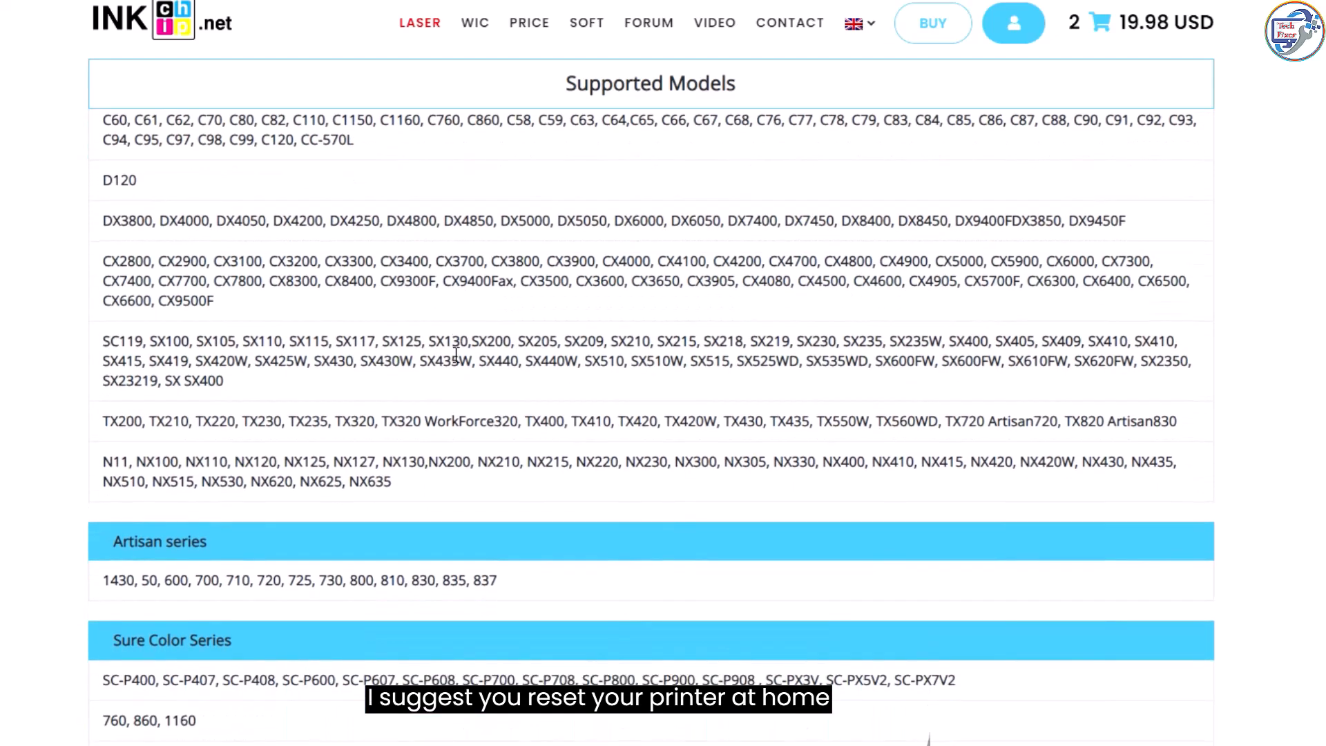
{"action": "scroll", "scroll_direction": "down", "scroll_amount": 3}
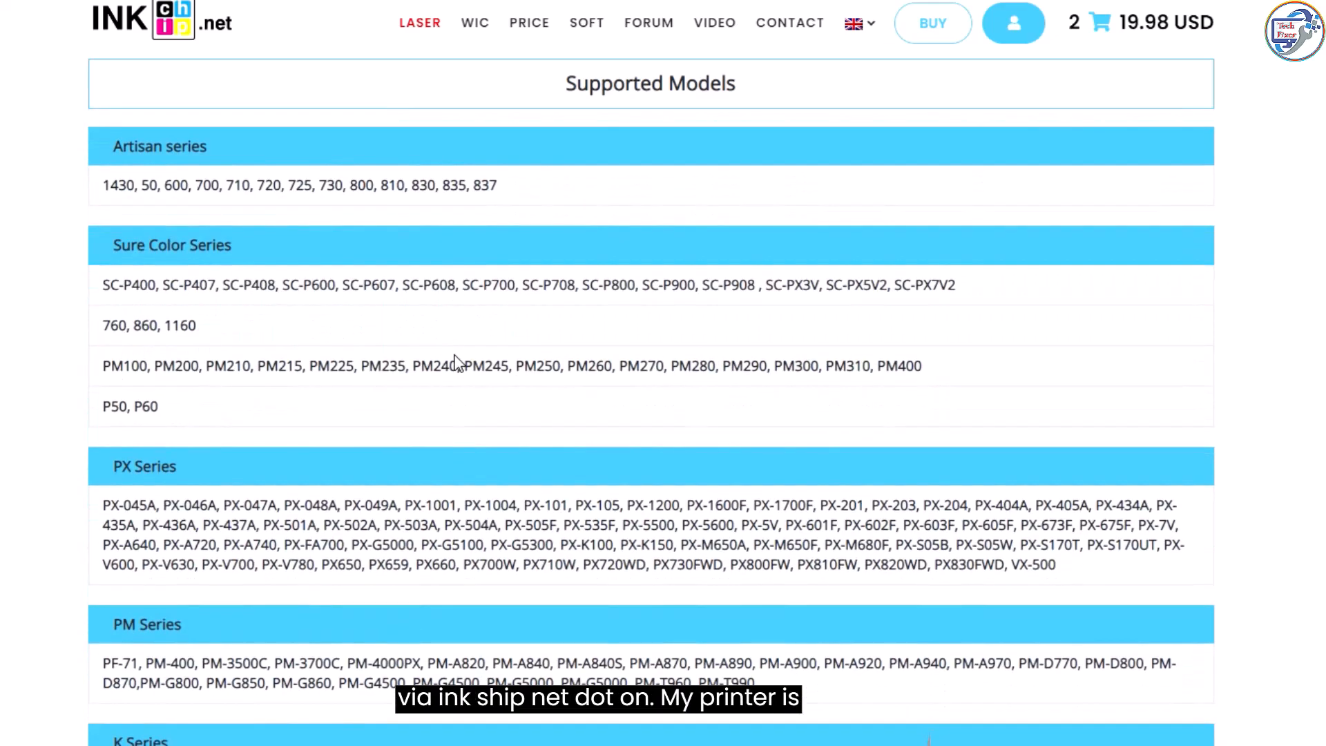
{"action": "scroll", "scroll_direction": "down", "scroll_amount": 3}
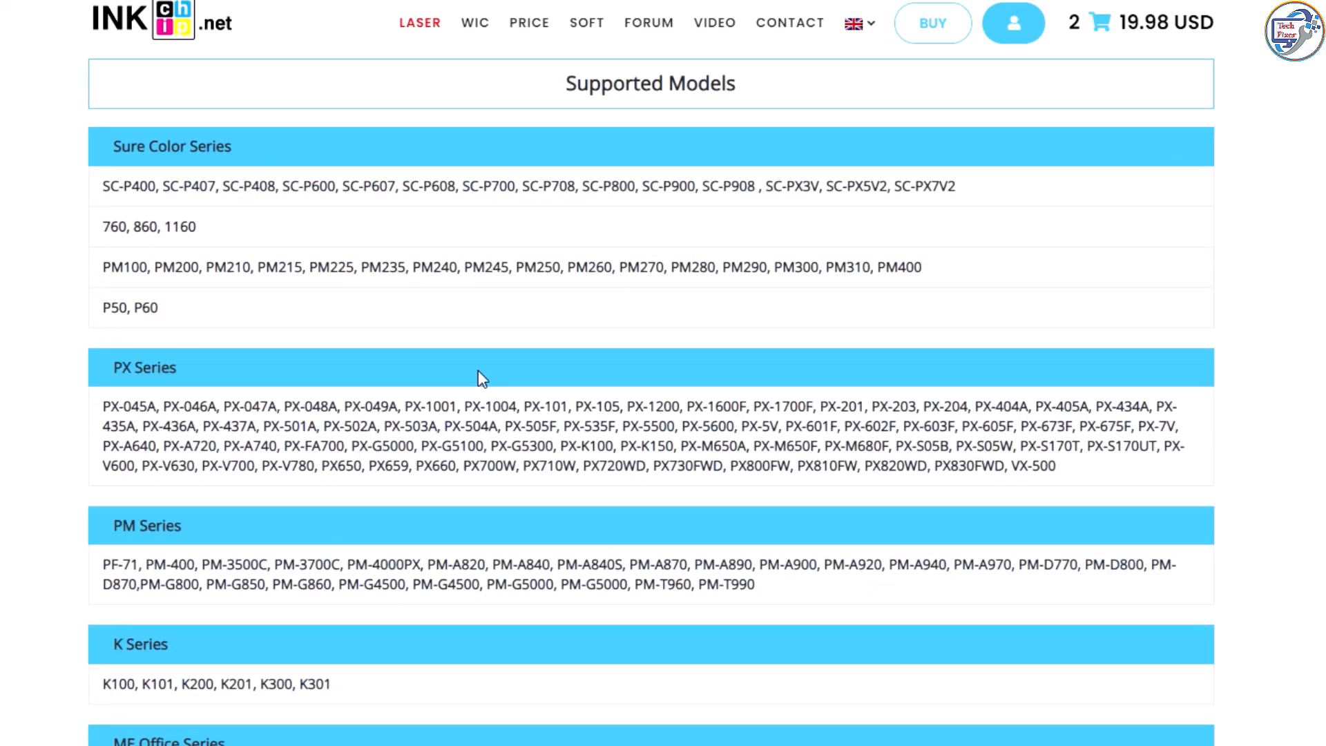
{"action": "scroll", "scroll_direction": "down", "scroll_amount": 3}
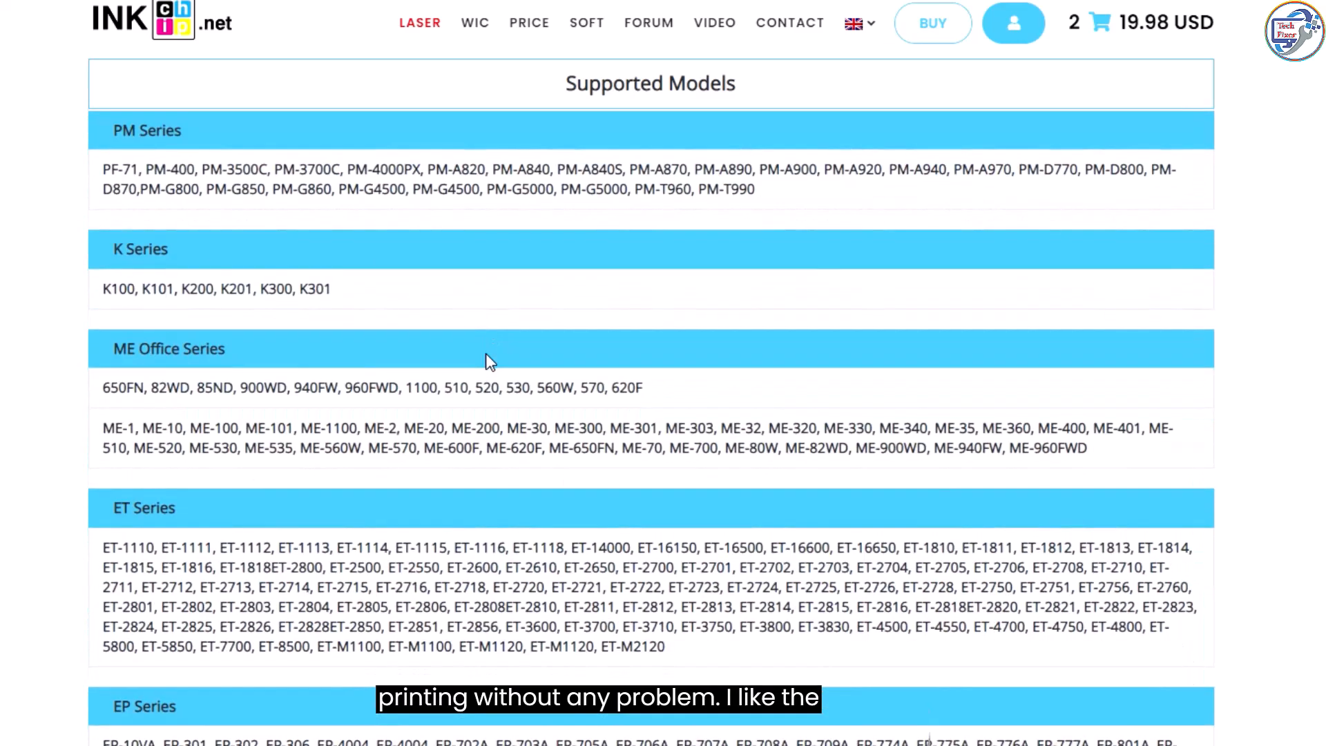
{"action": "scroll", "scroll_direction": "down", "scroll_amount": 3}
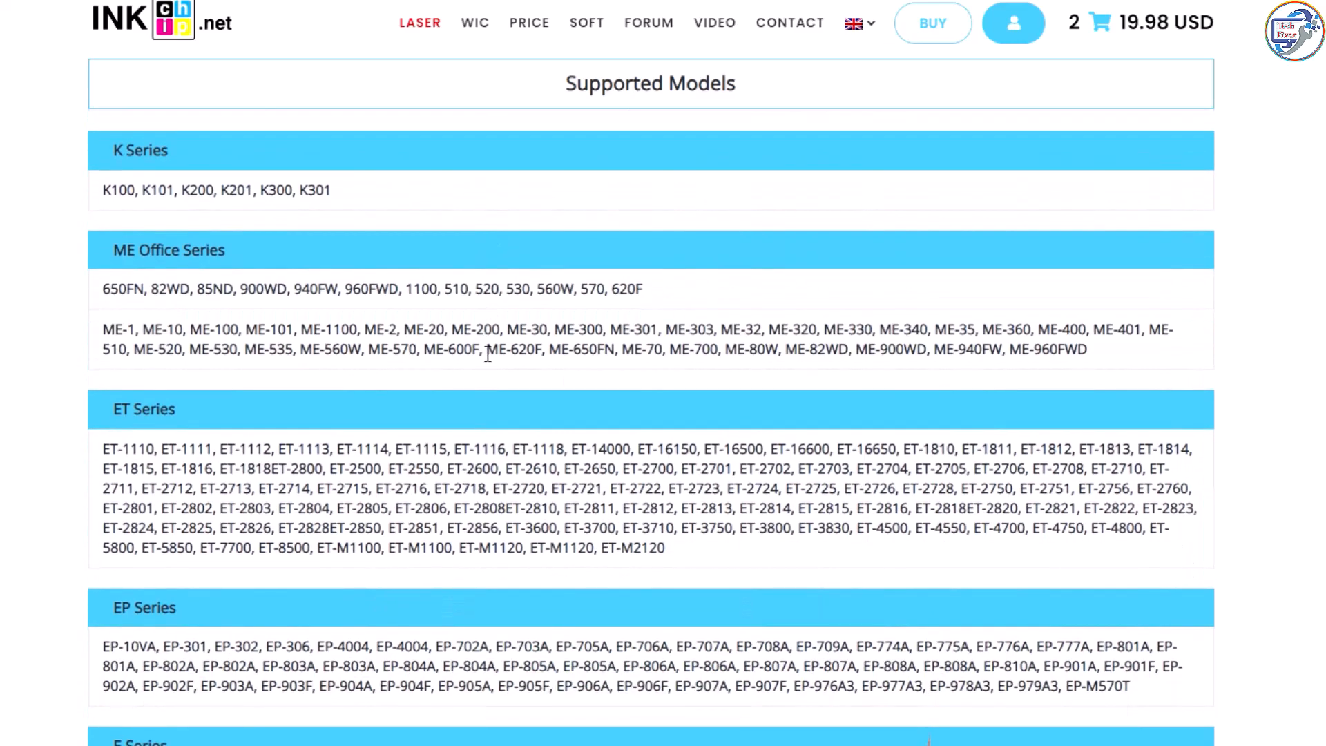
{"action": "scroll", "scroll_direction": "down", "scroll_amount": 3}
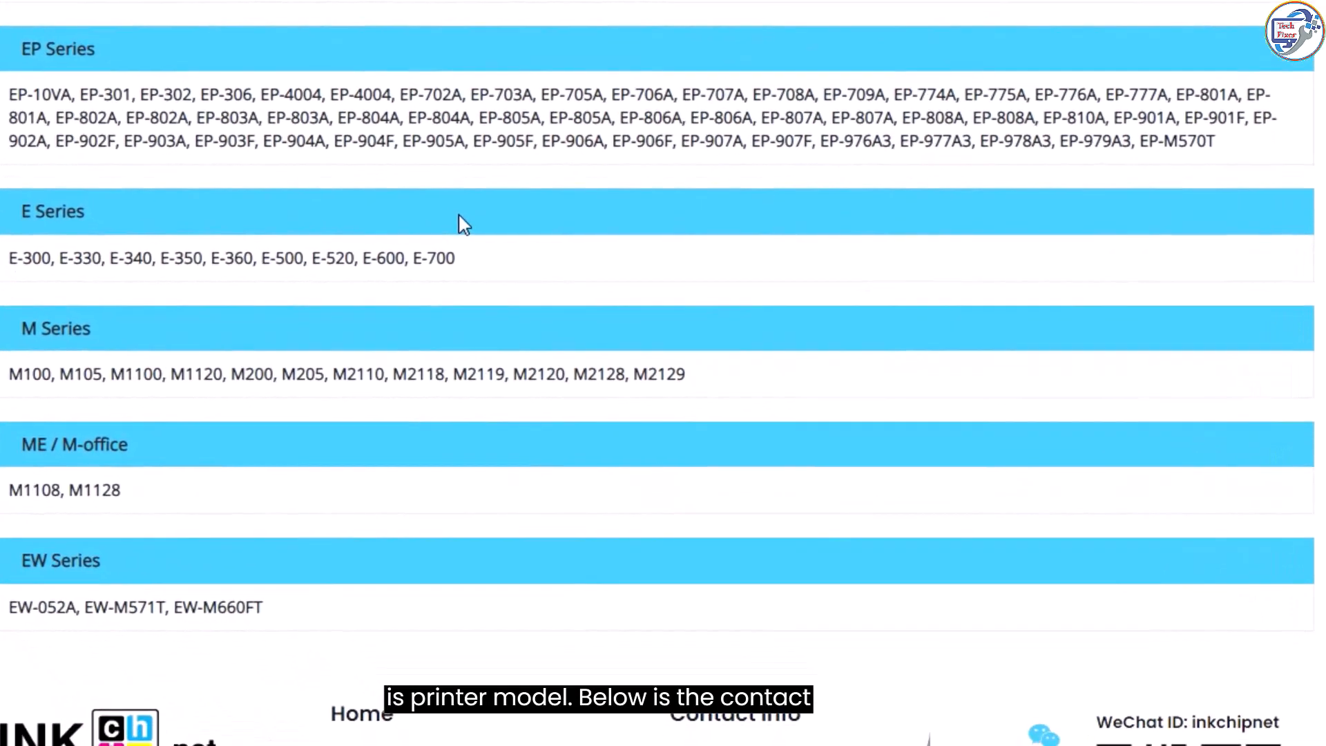
{"action": "scroll", "scroll_direction": "down", "scroll_amount": 3}
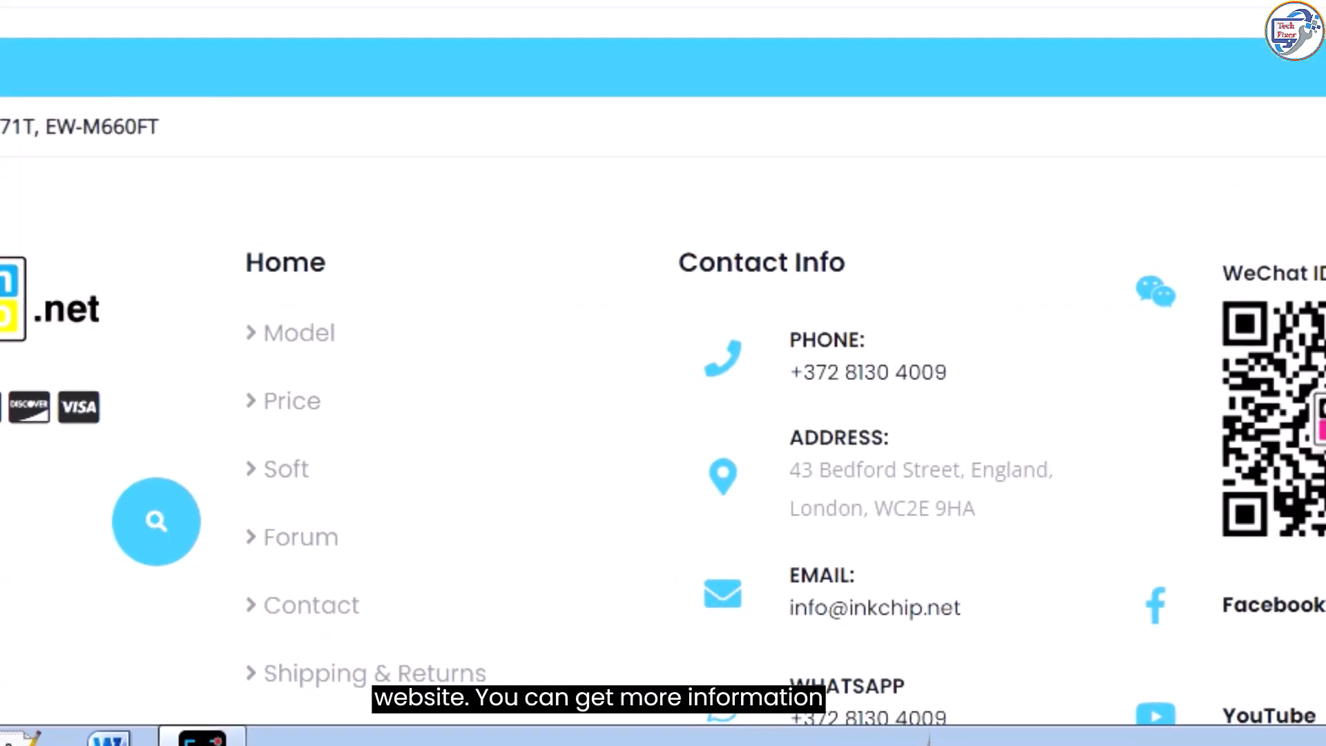
{"action": "scroll", "scroll_direction": "up", "scroll_amount": 3}
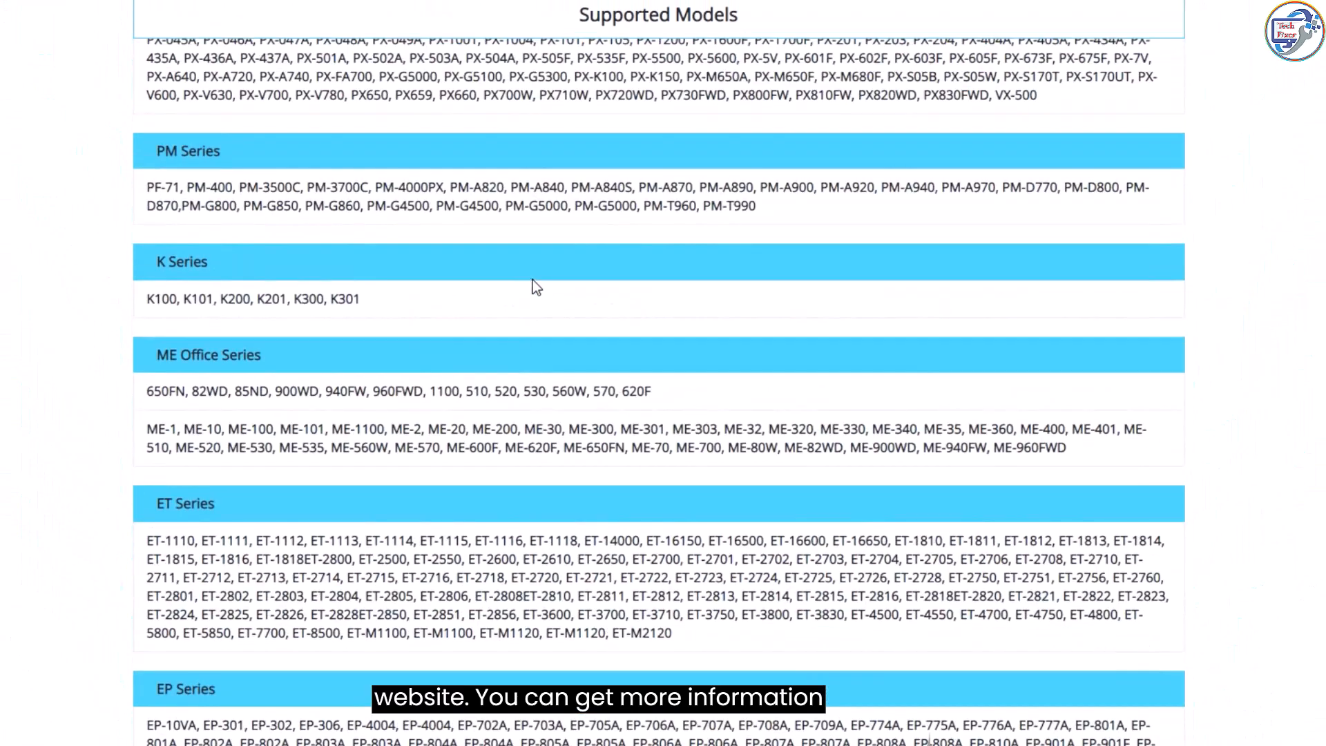
{"action": "scroll", "scroll_direction": "up", "scroll_amount": 3}
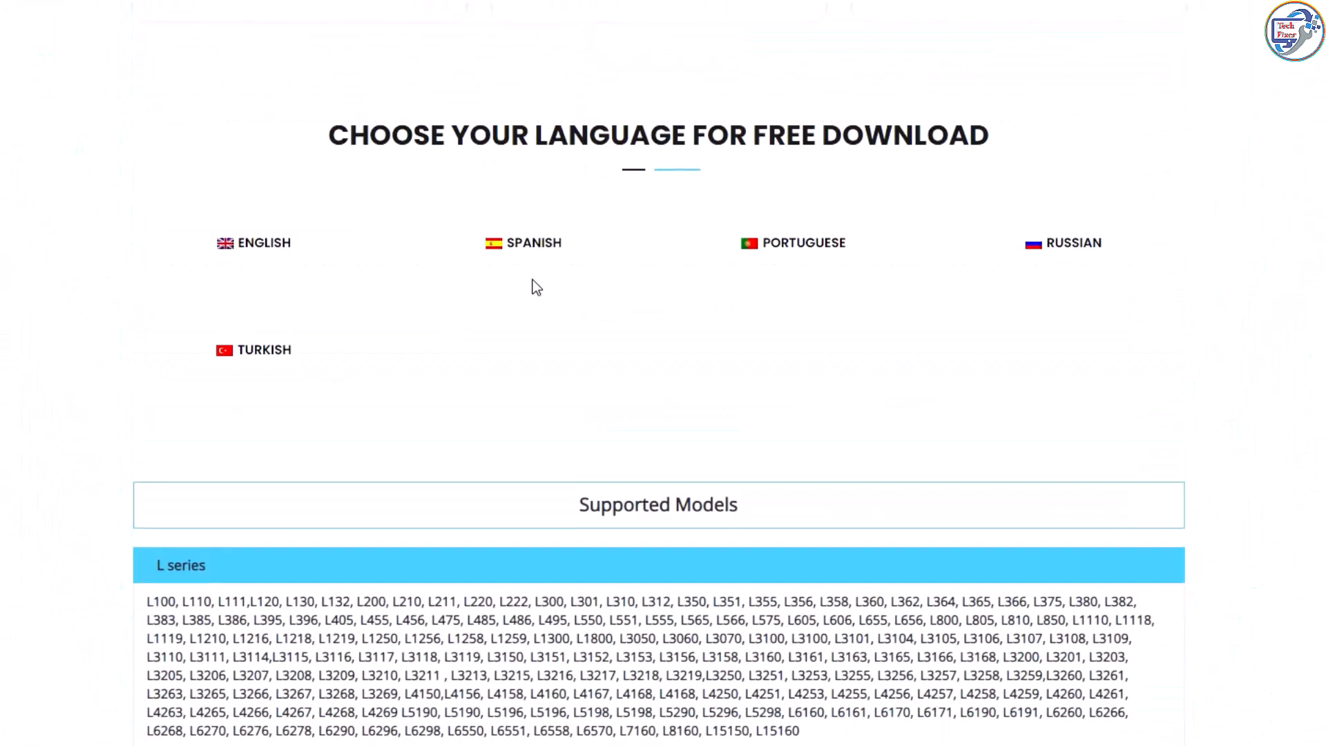
- Download the free English version of the Inkchip WIC installer
{"action": "scroll", "scroll_direction": "up", "scroll_amount": 3}
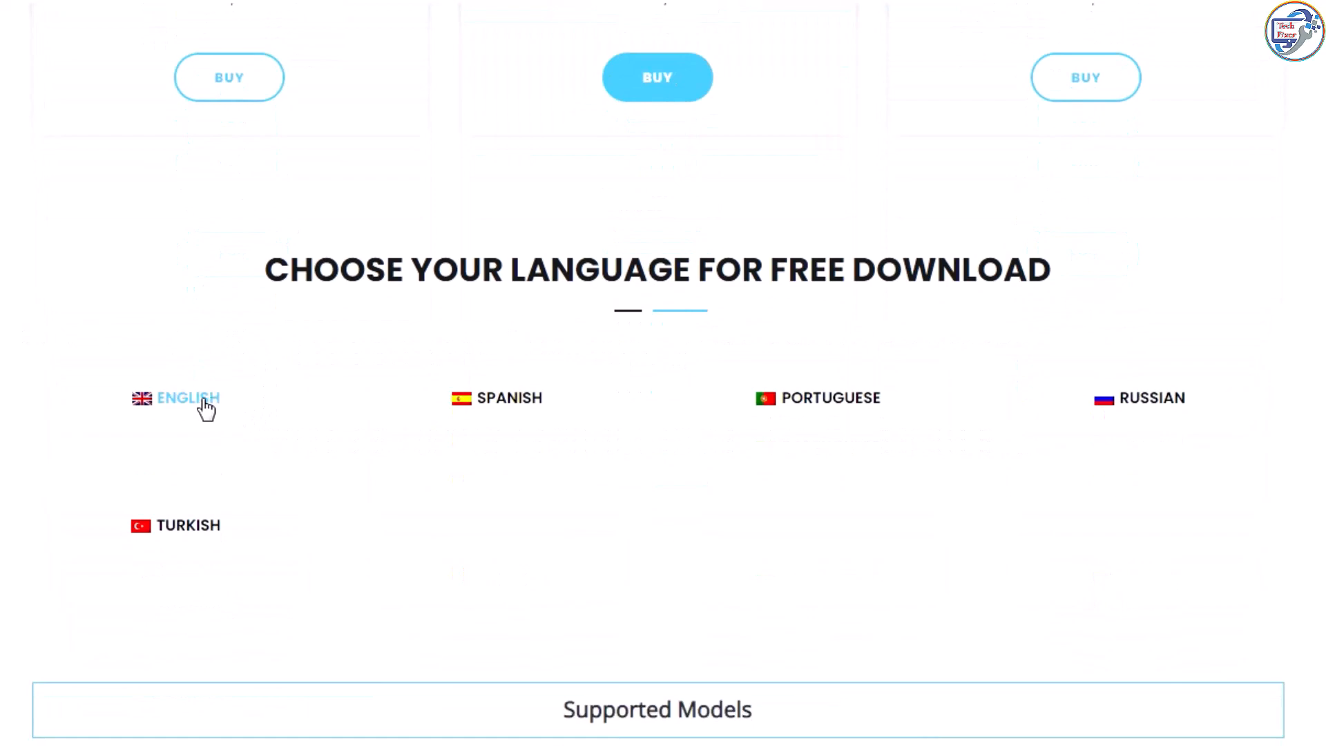
{"action": "left_click", "coordinate": [187, 398]}
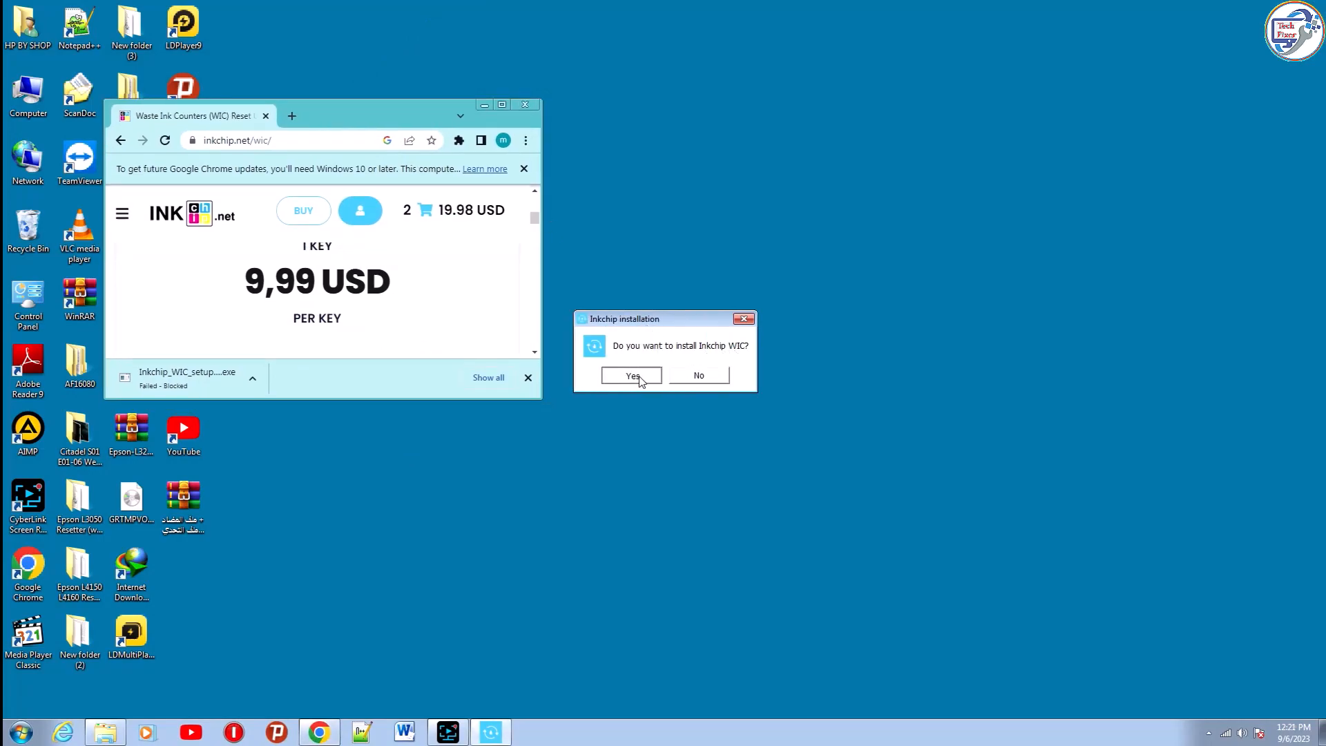
- Install Inkchip WIC to C:\Program Files\InkChip WIC and open Adjustment Program V1.15
{"action": "left_click", "coordinate": [632, 375]}
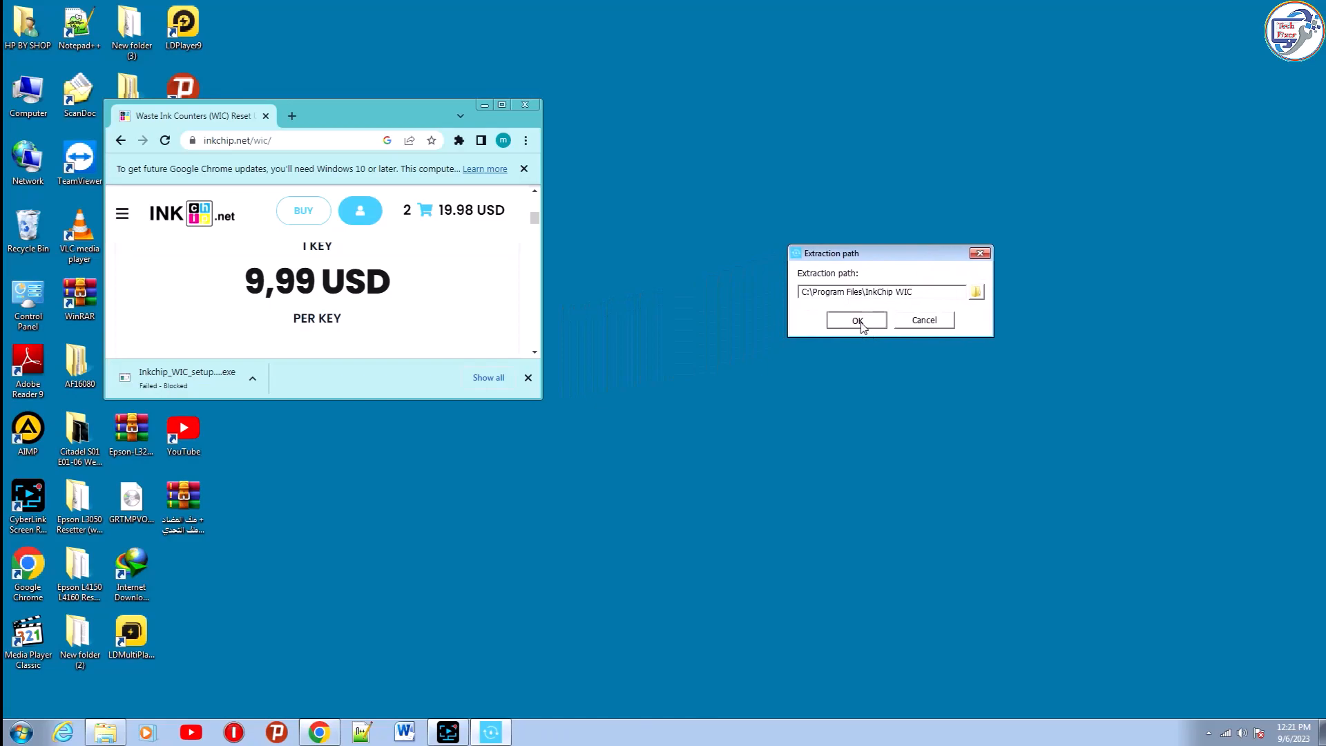
{"action": "left_click", "coordinate": [855, 320]}
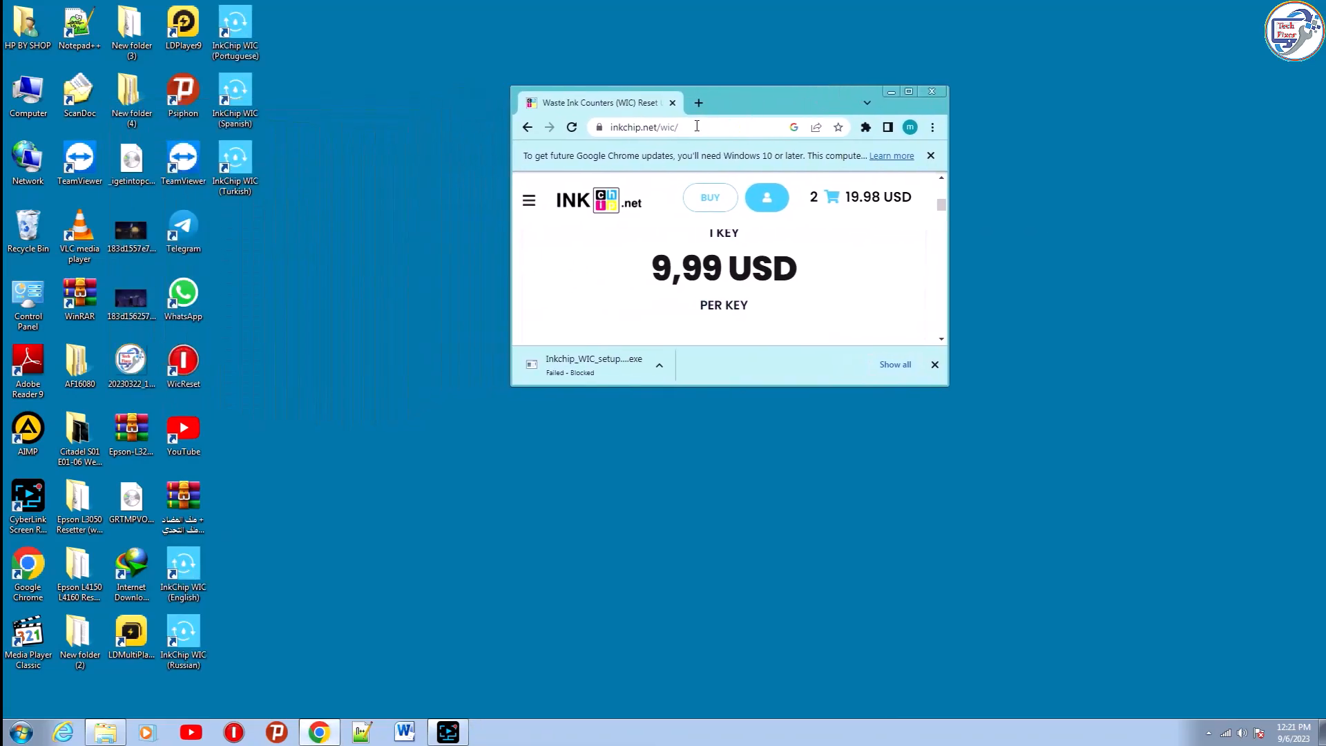
{"action": "left_click", "coordinate": [234, 95]}
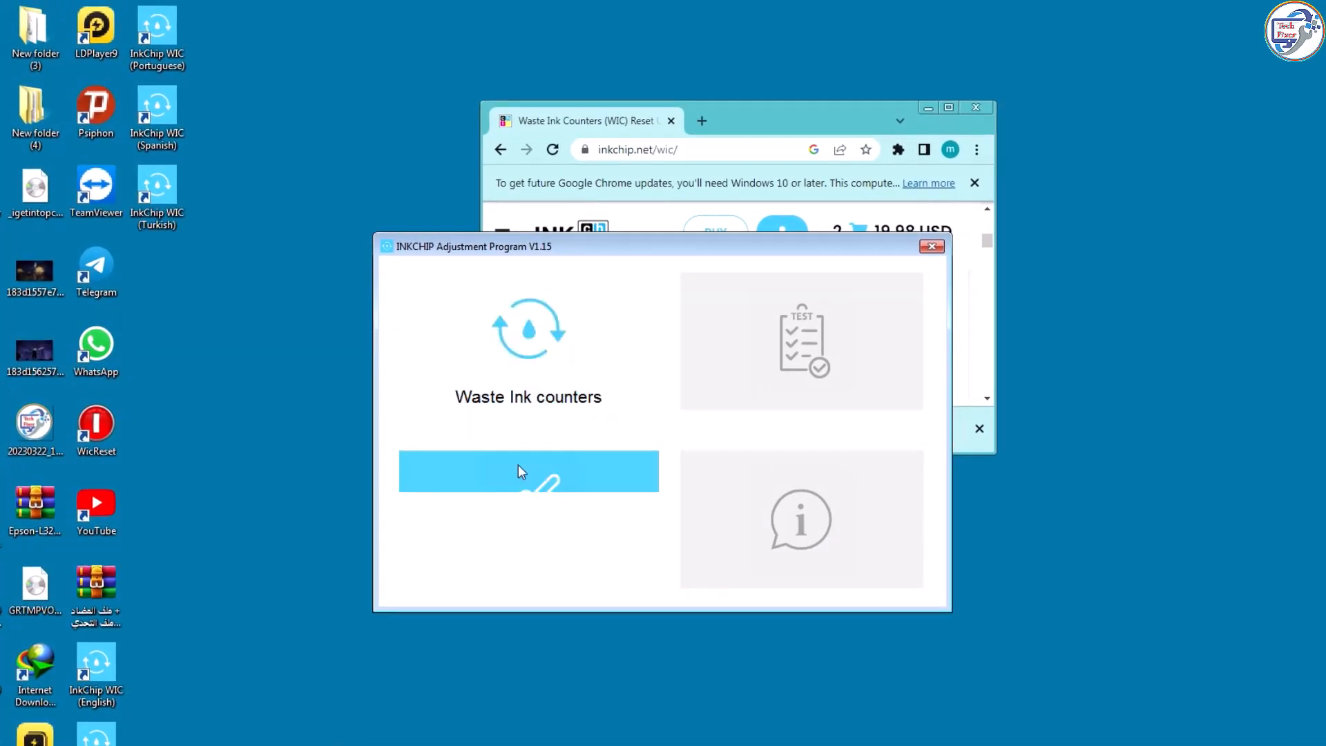
- Read the L1800 Series waste ink counter at 100% and start its reset
{"action": "left_click", "coordinate": [528, 471]}
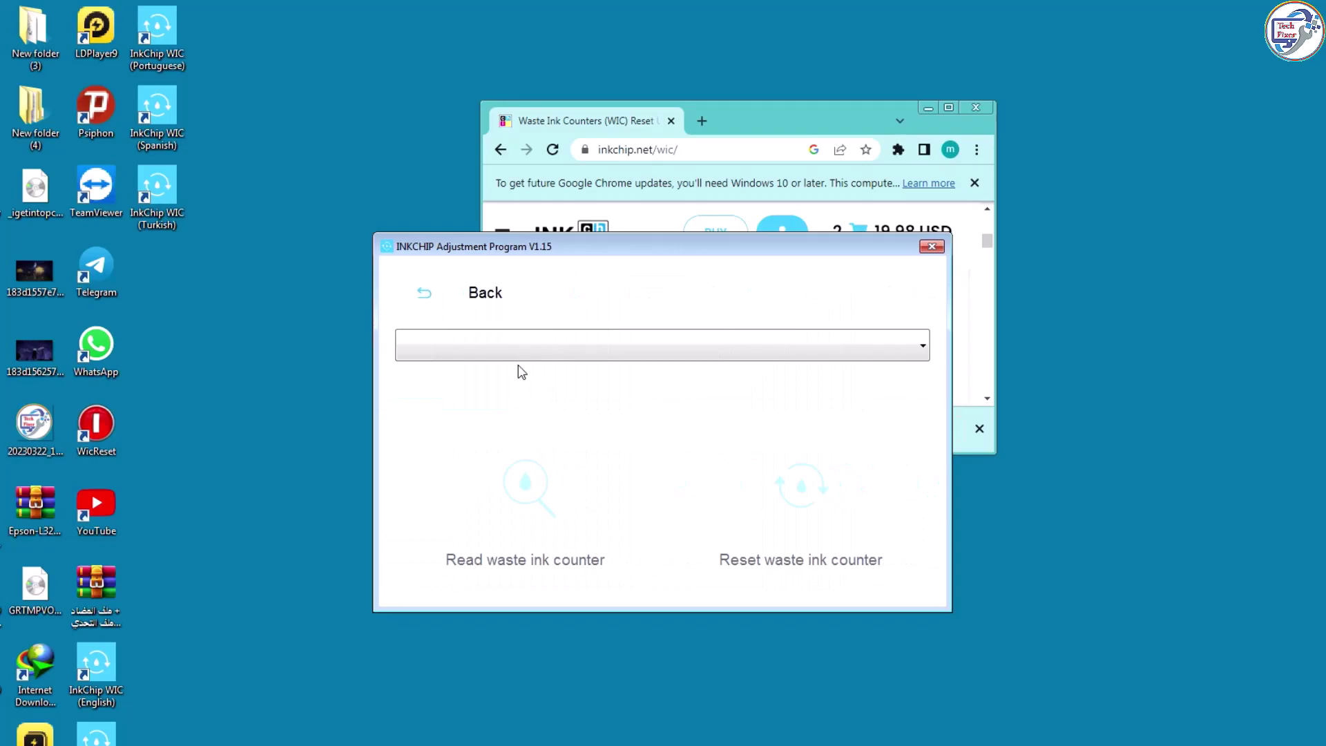
{"action": "left_click", "coordinate": [662, 344]}
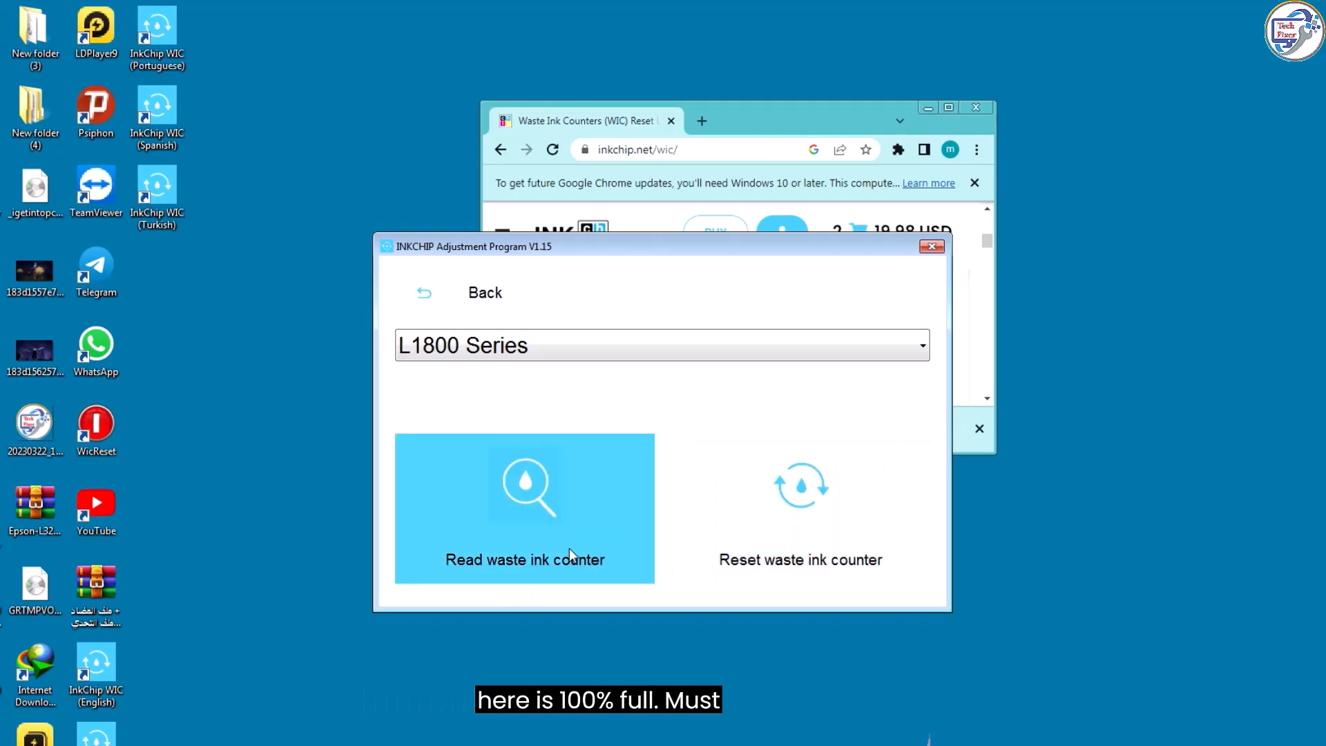
{"action": "left_click", "coordinate": [524, 507]}
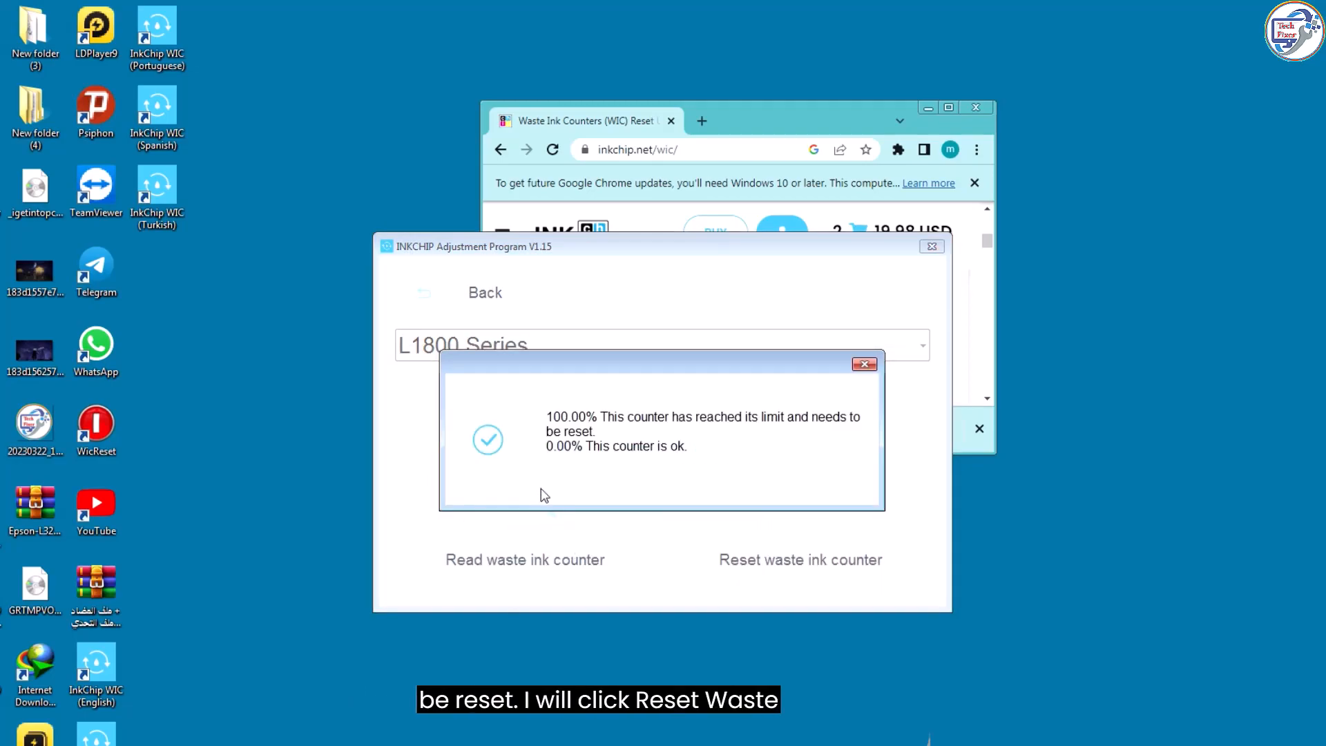
{"action": "mouse_move", "coordinate": [573, 448]}
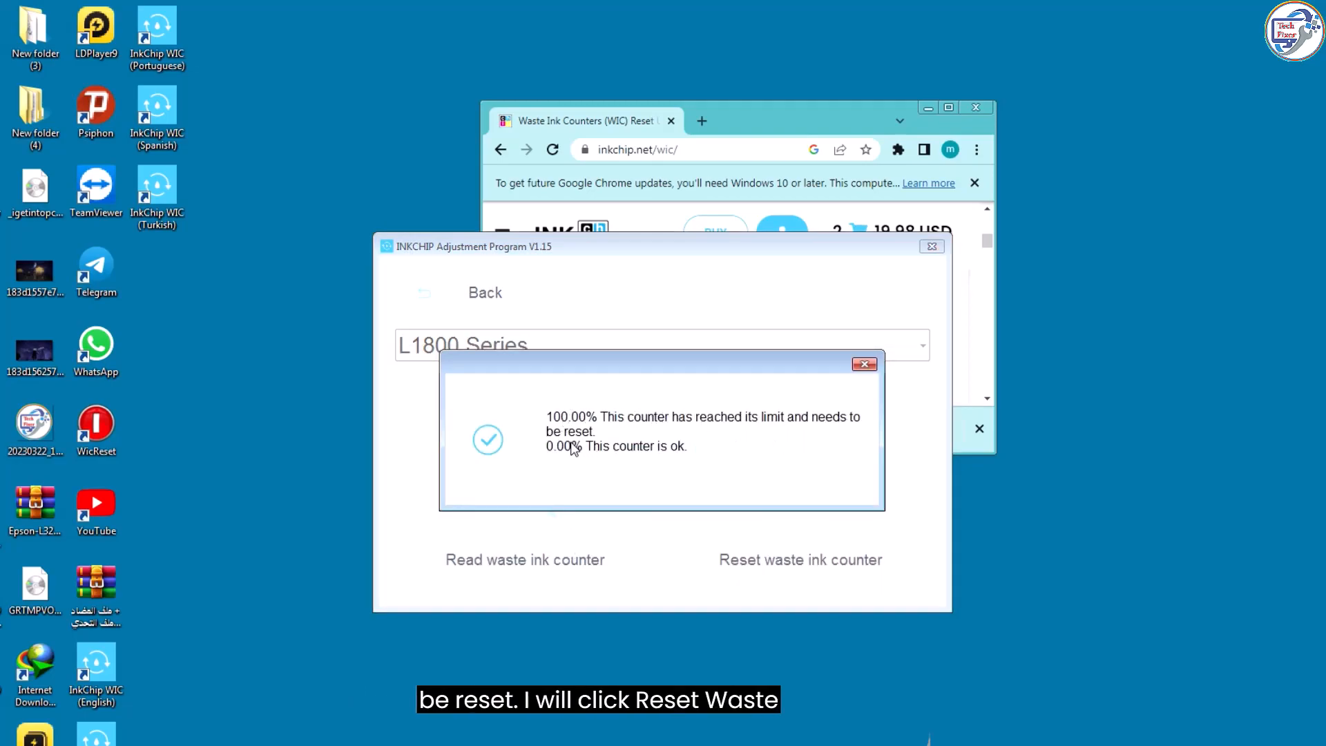
{"action": "left_click", "coordinate": [863, 364]}
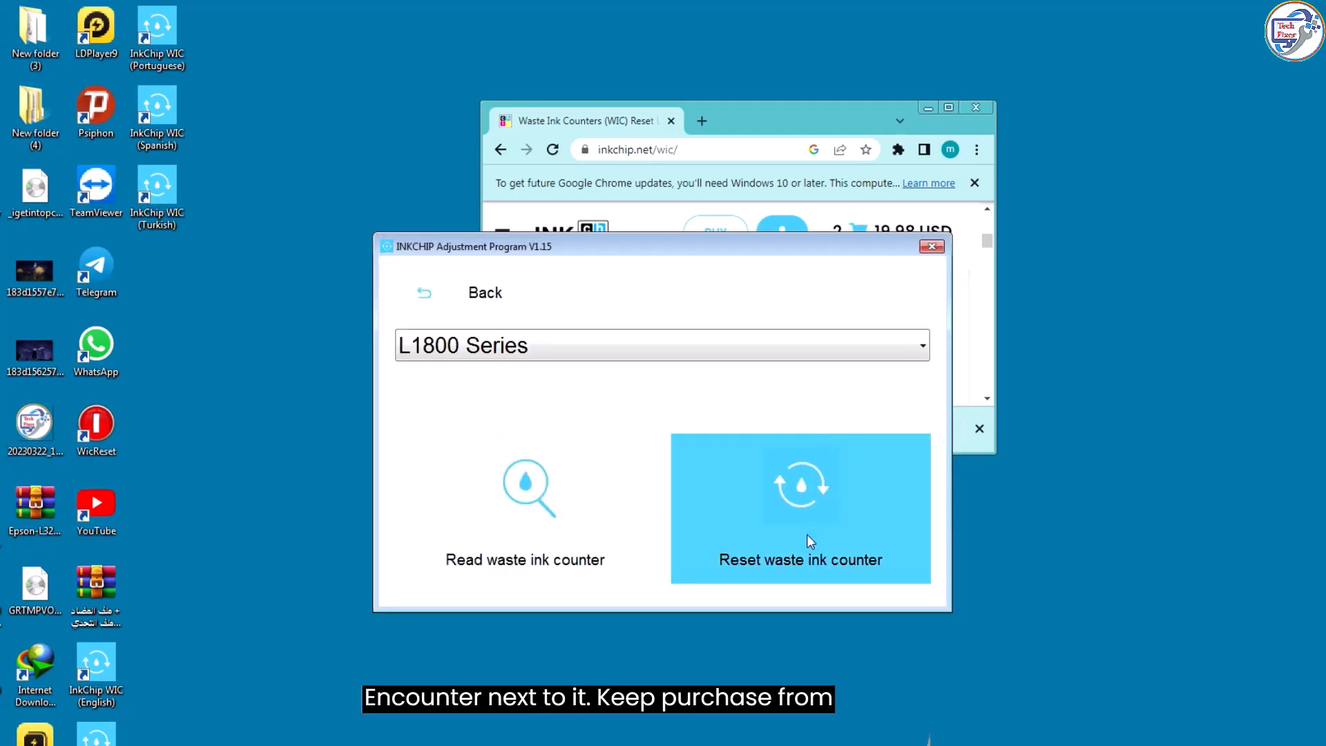
{"action": "left_click", "coordinate": [800, 507]}
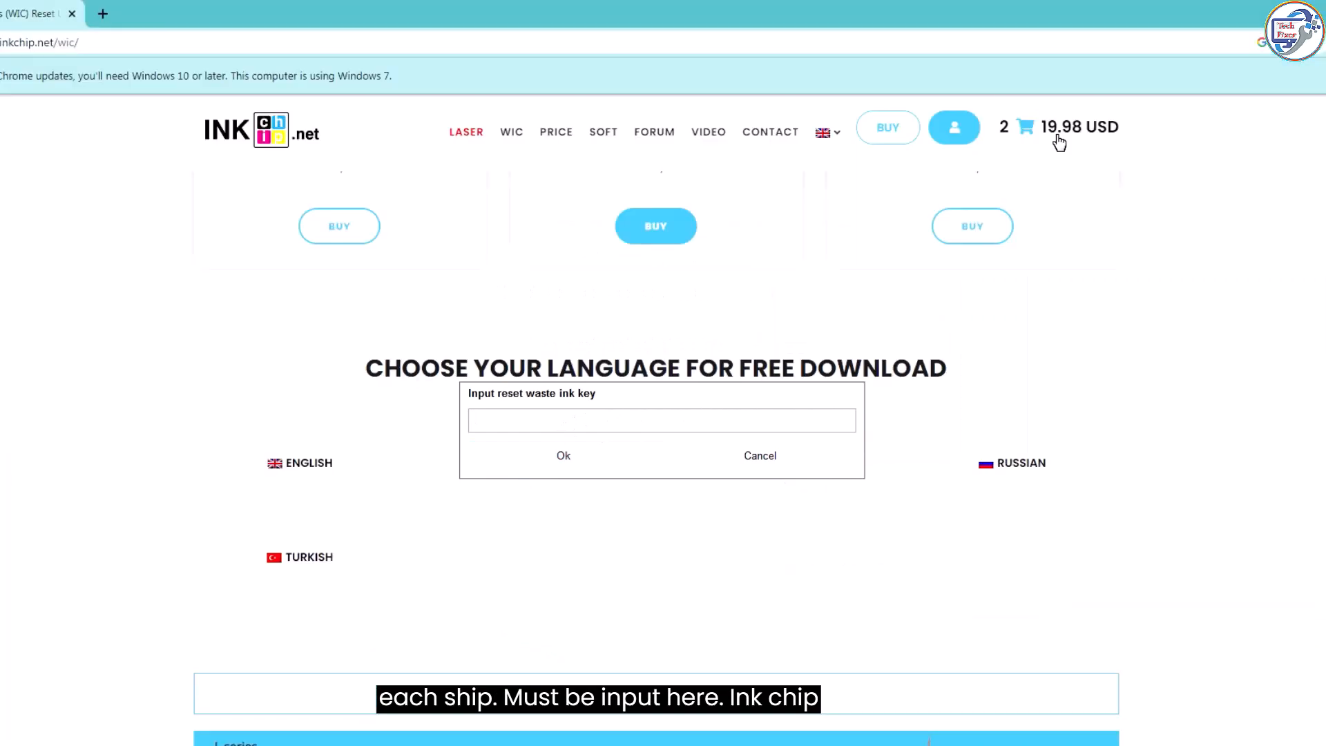
- Buy one more WIC key on inkchip.net, making the cart three keys for 29.97 USD
{"action": "scroll", "scroll_direction": "up", "scroll_amount": 3}
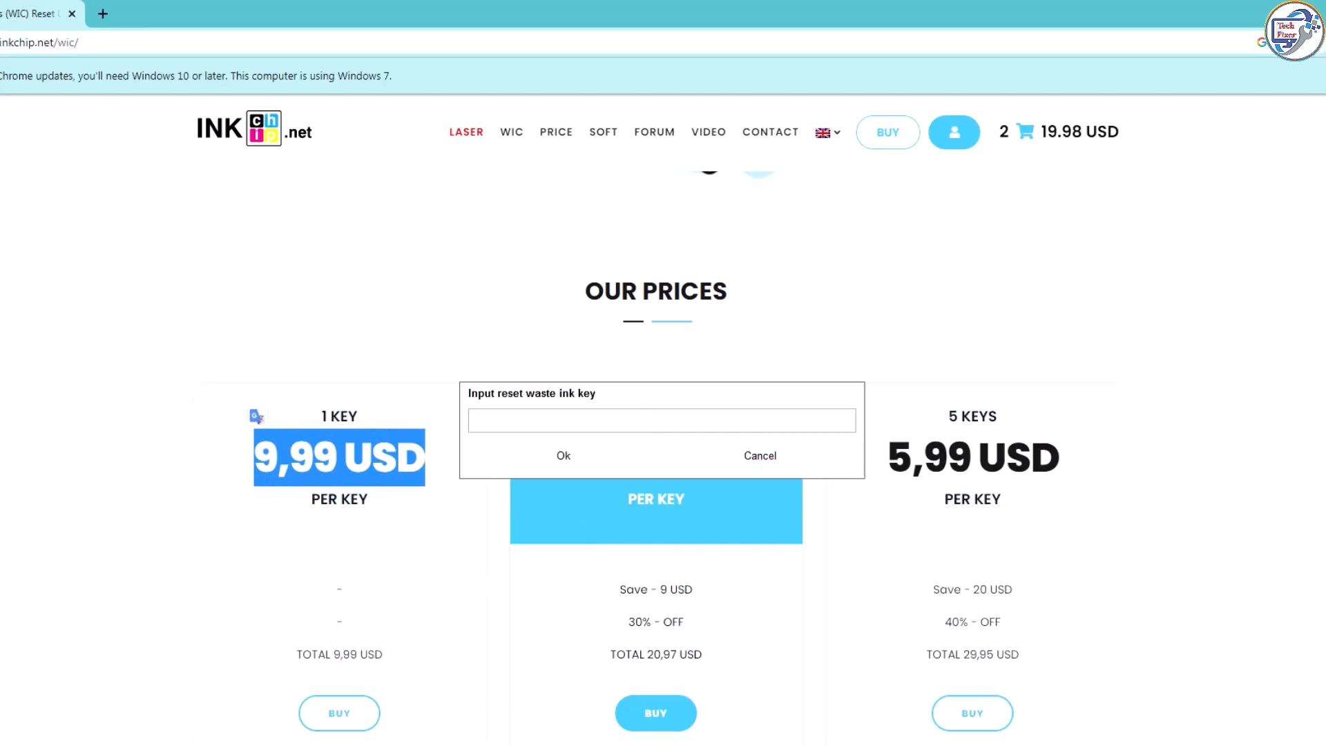
{"action": "mouse_move", "coordinate": [772, 445]}
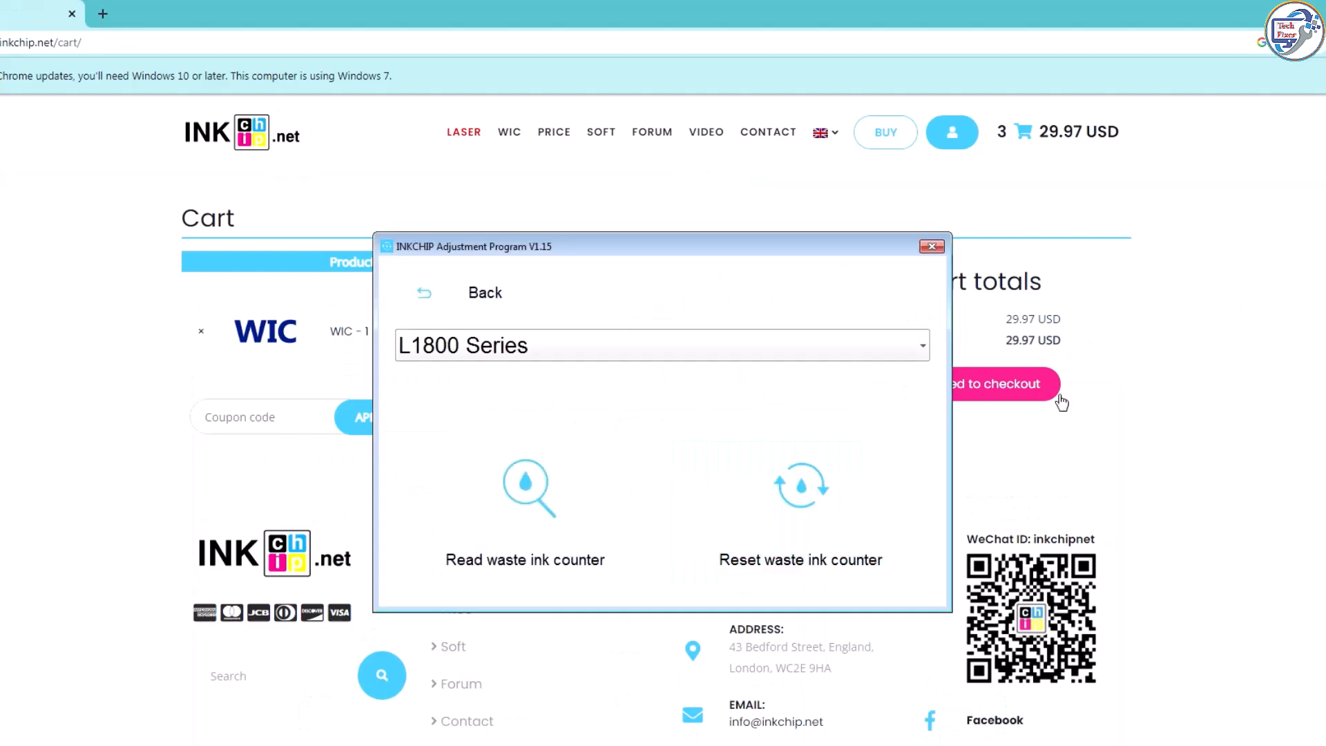
{"action": "left_click", "coordinate": [932, 246]}
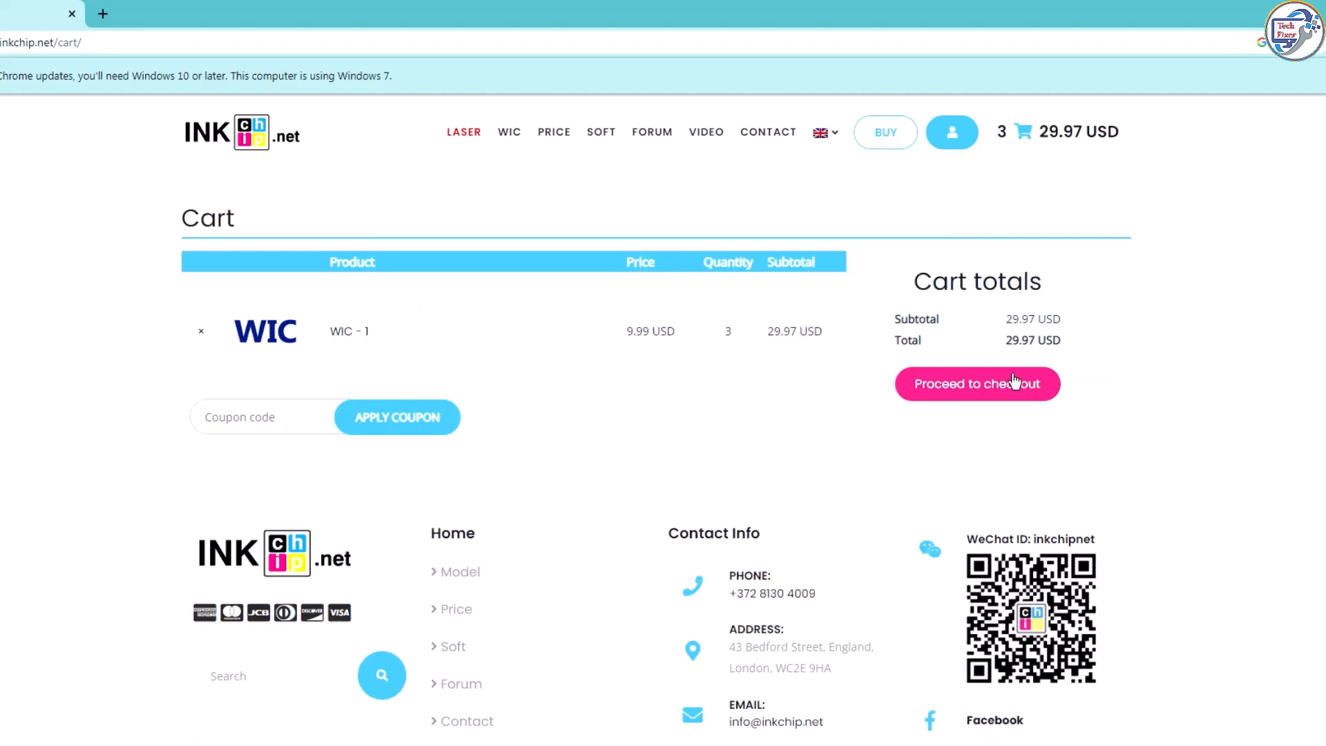
{"action": "left_click", "coordinate": [976, 383]}
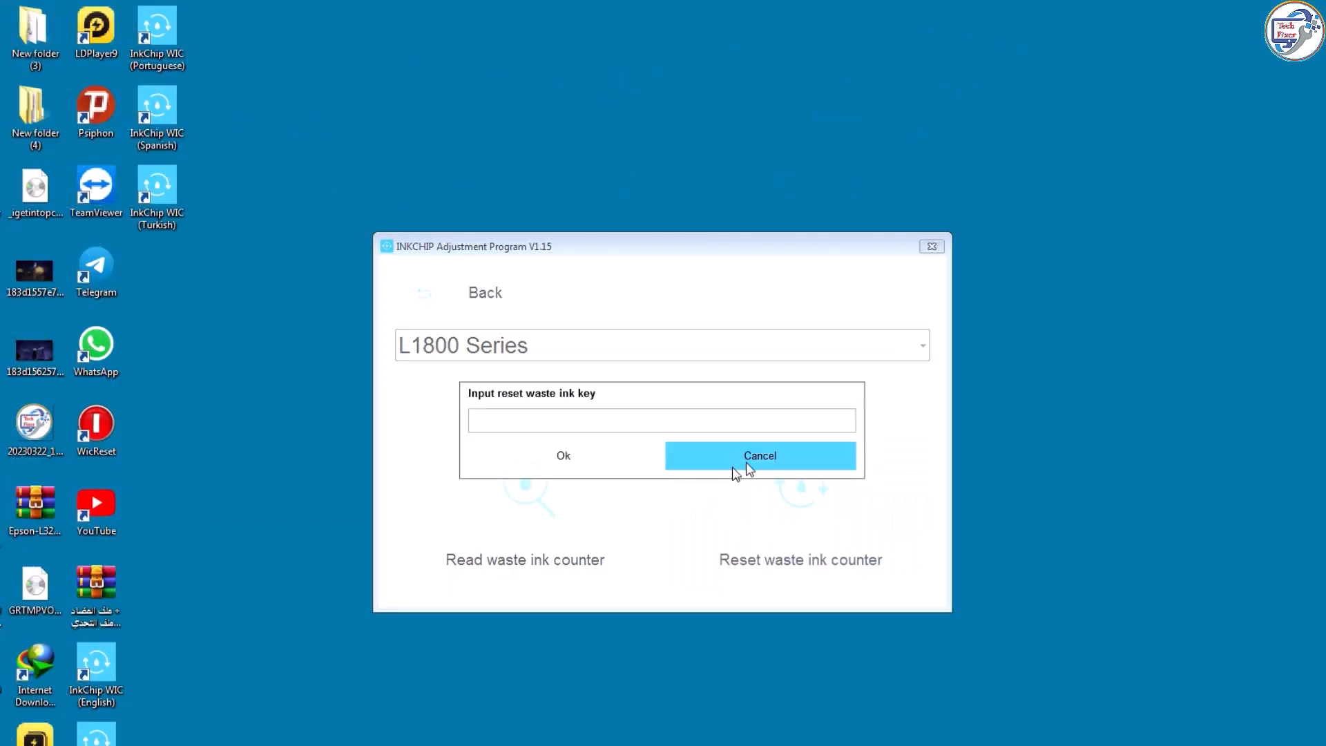
{"action": "left_click", "coordinate": [662, 420]}
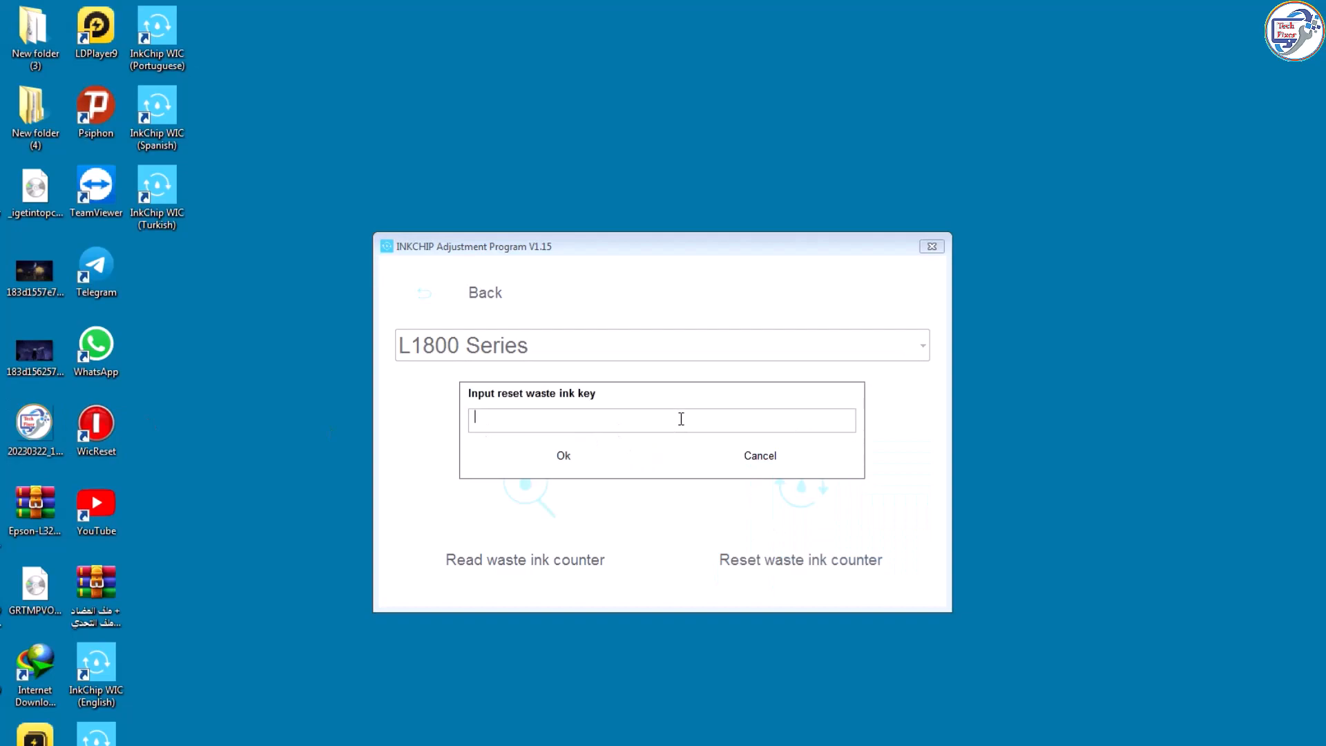
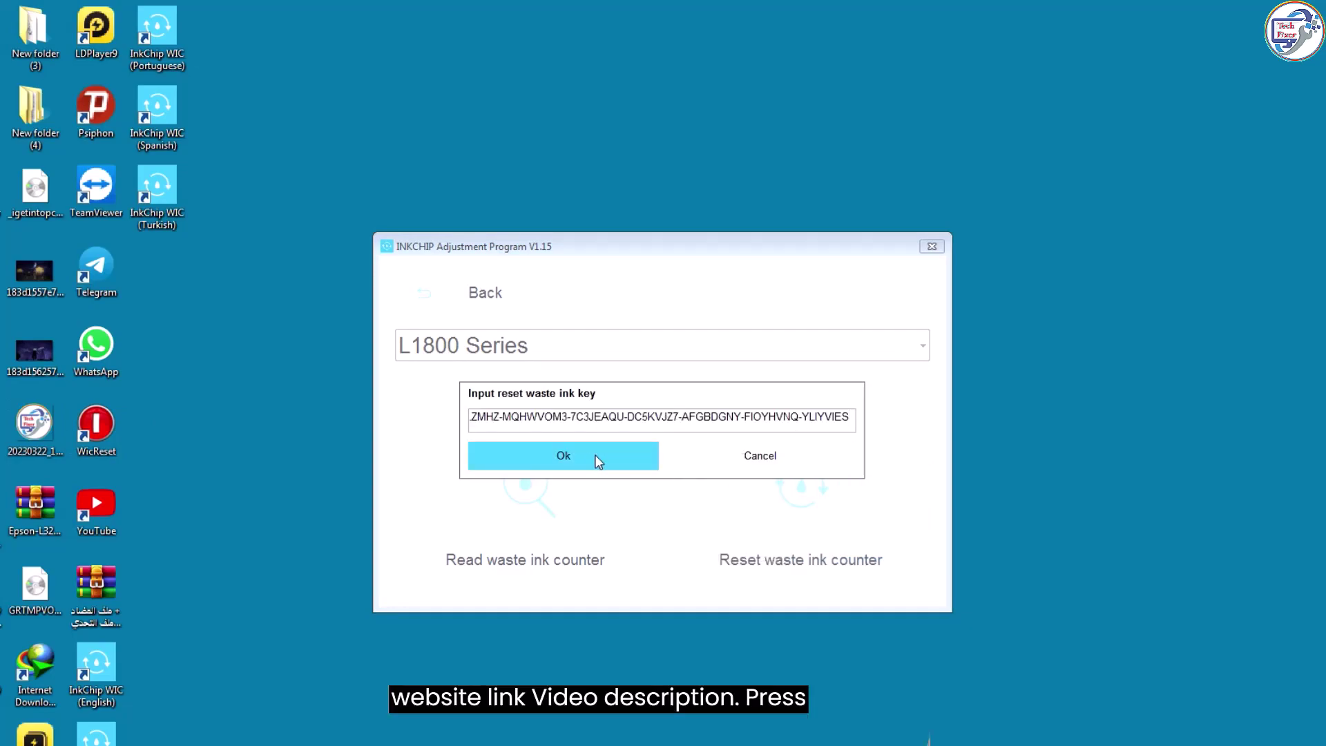
{"action": "left_click", "coordinate": [563, 455]}
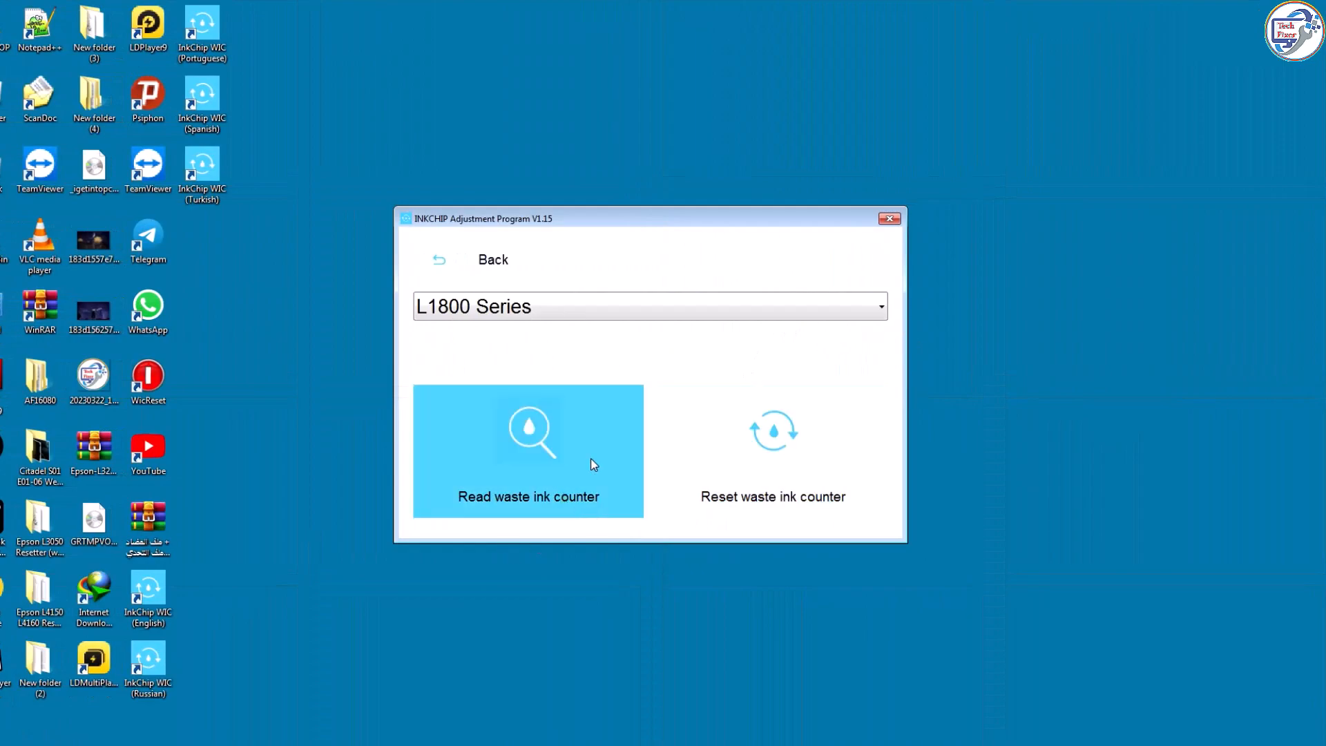
- Confirm the waste ink counters read 0.00%, then close the Adjustment Program
{"action": "left_click", "coordinate": [528, 451]}
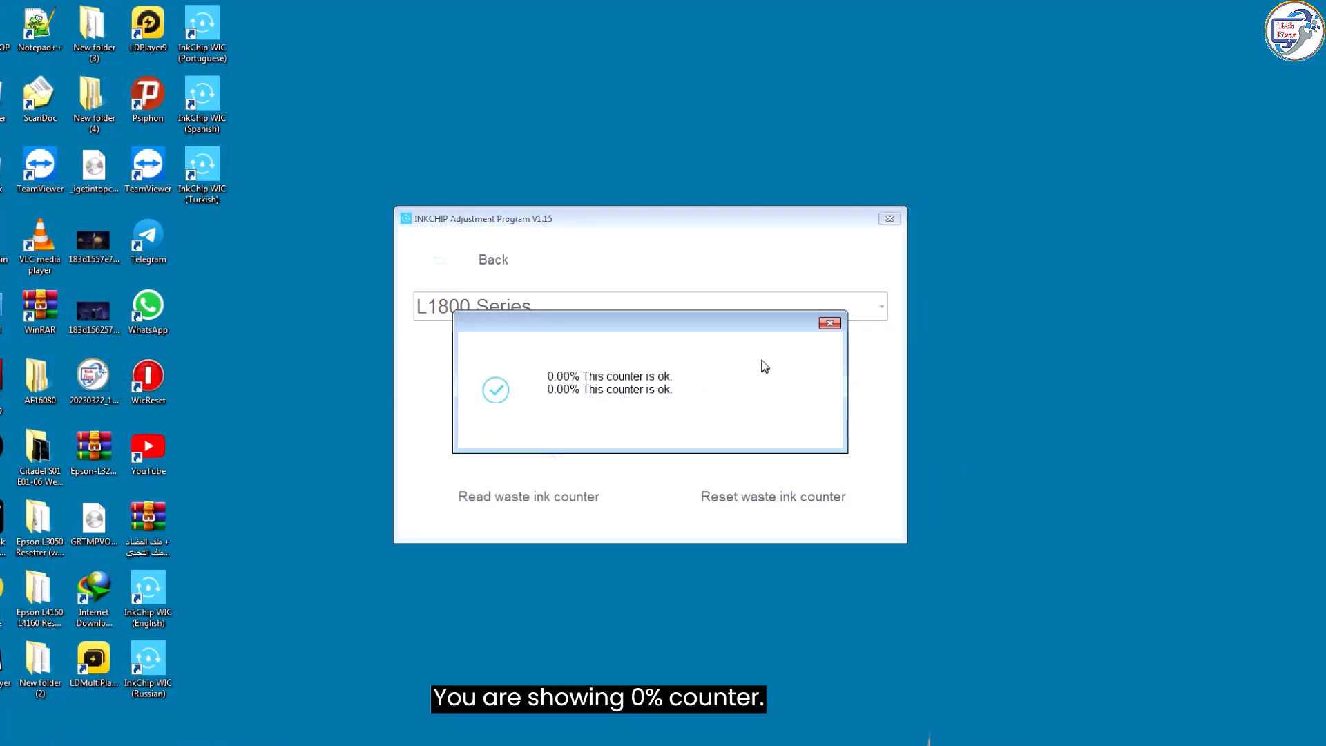
{"action": "left_click", "coordinate": [829, 323]}
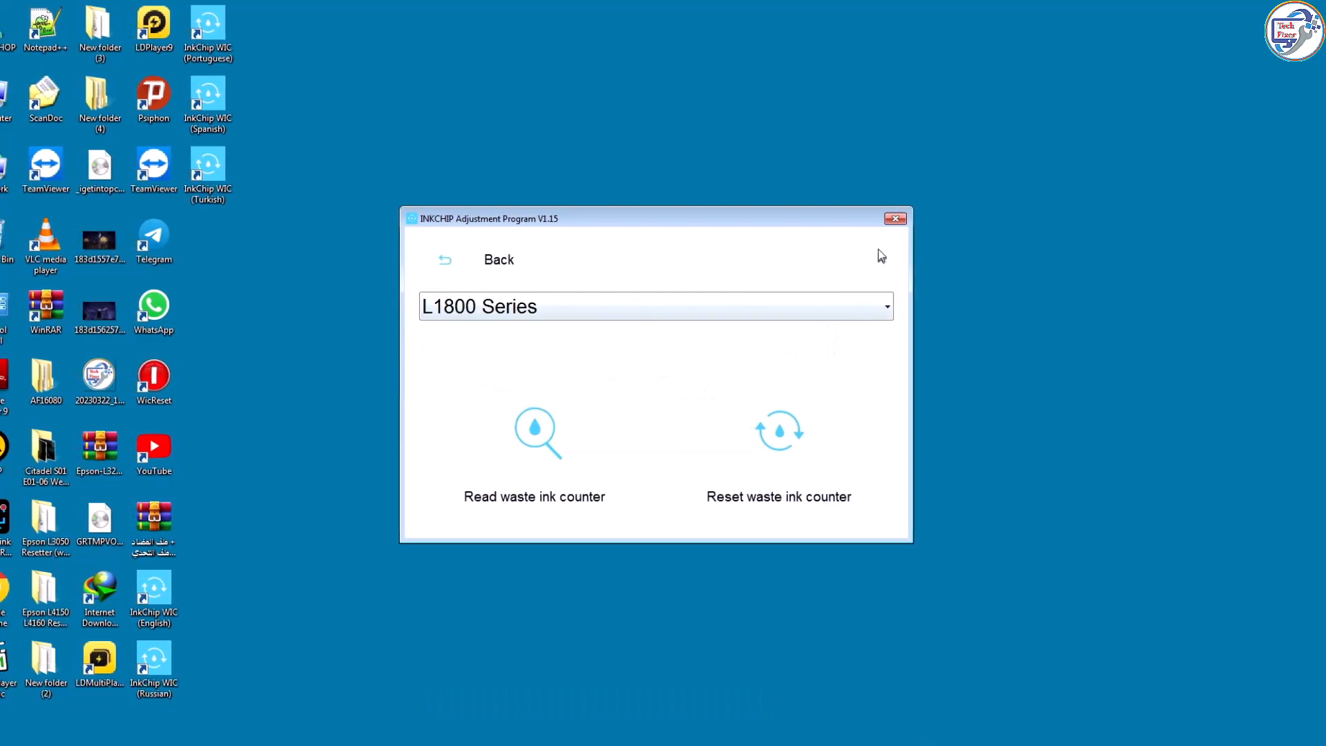
{"action": "left_click", "coordinate": [896, 218]}
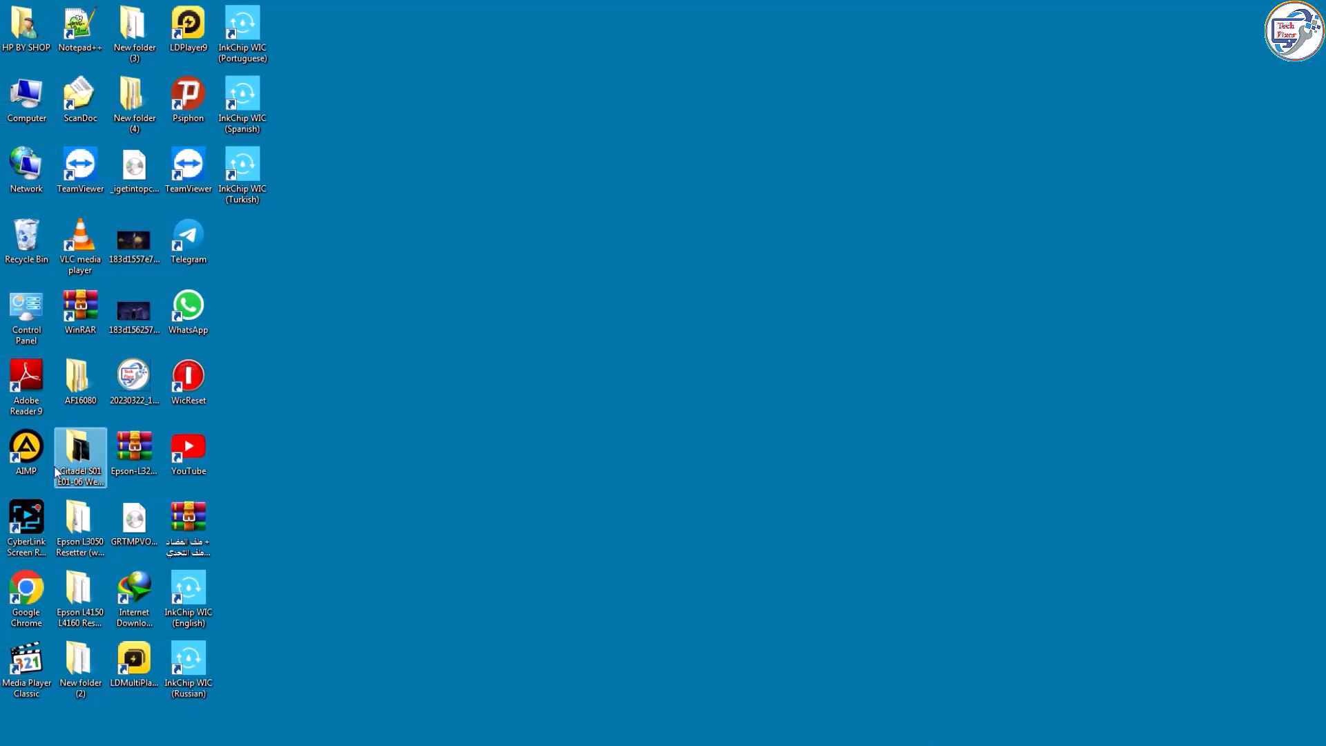
- Reopen Devices and Printers and bring up the EPSON L1800 Series printer's context menu
{"action": "double_click", "coordinate": [26, 313]}
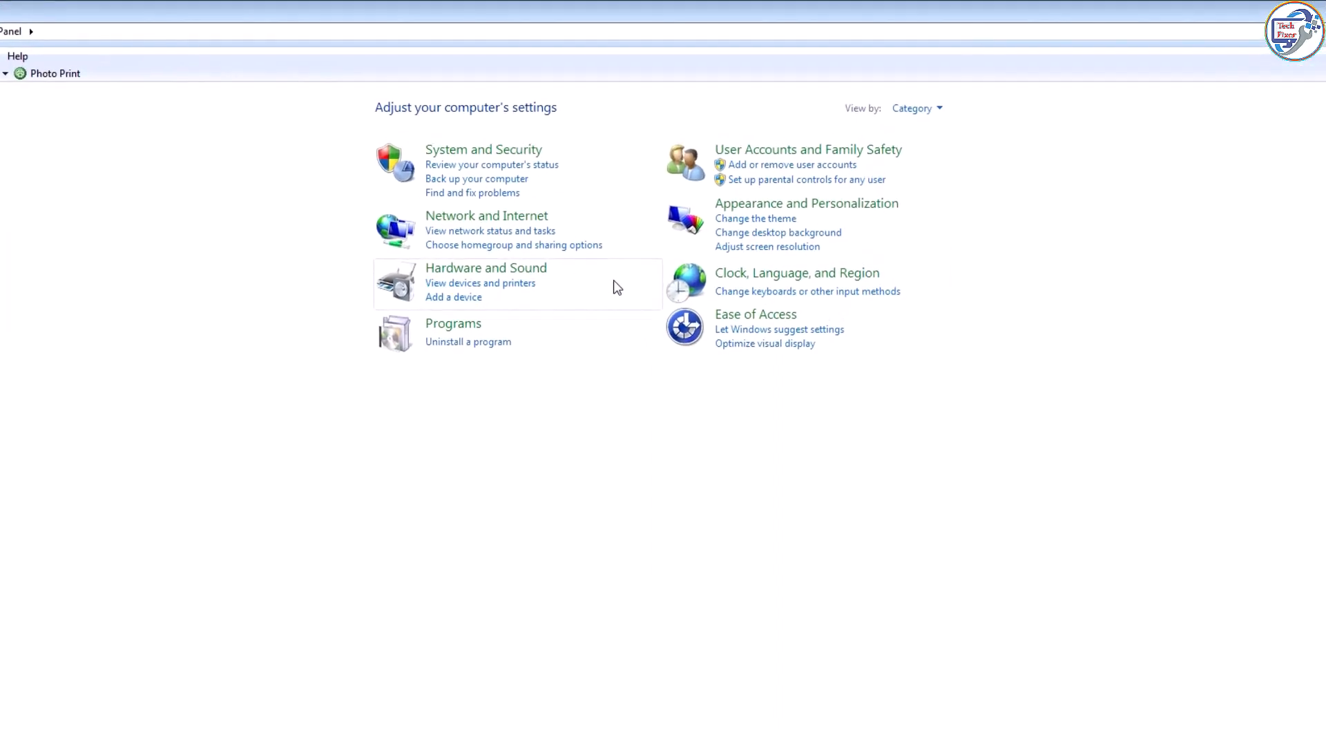
{"action": "left_click", "coordinate": [477, 285]}
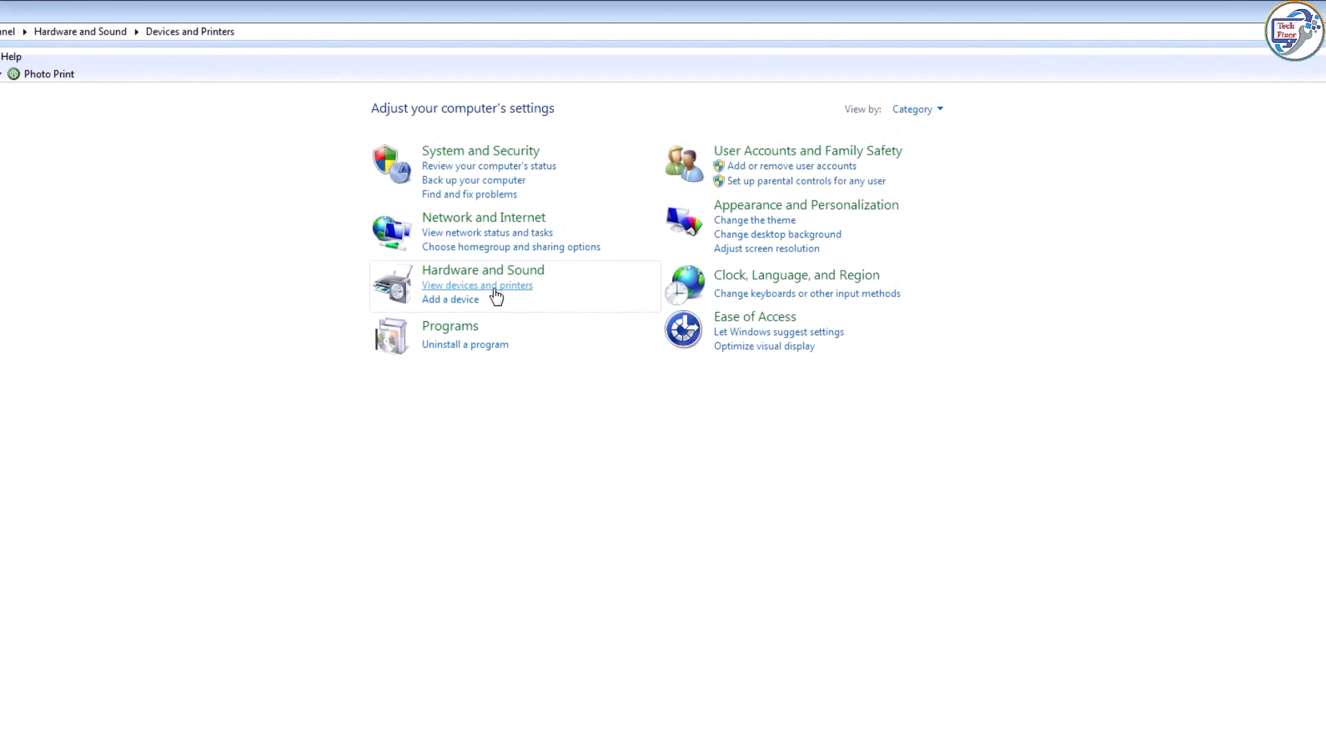
{"action": "right_click", "coordinate": [1093, 317]}
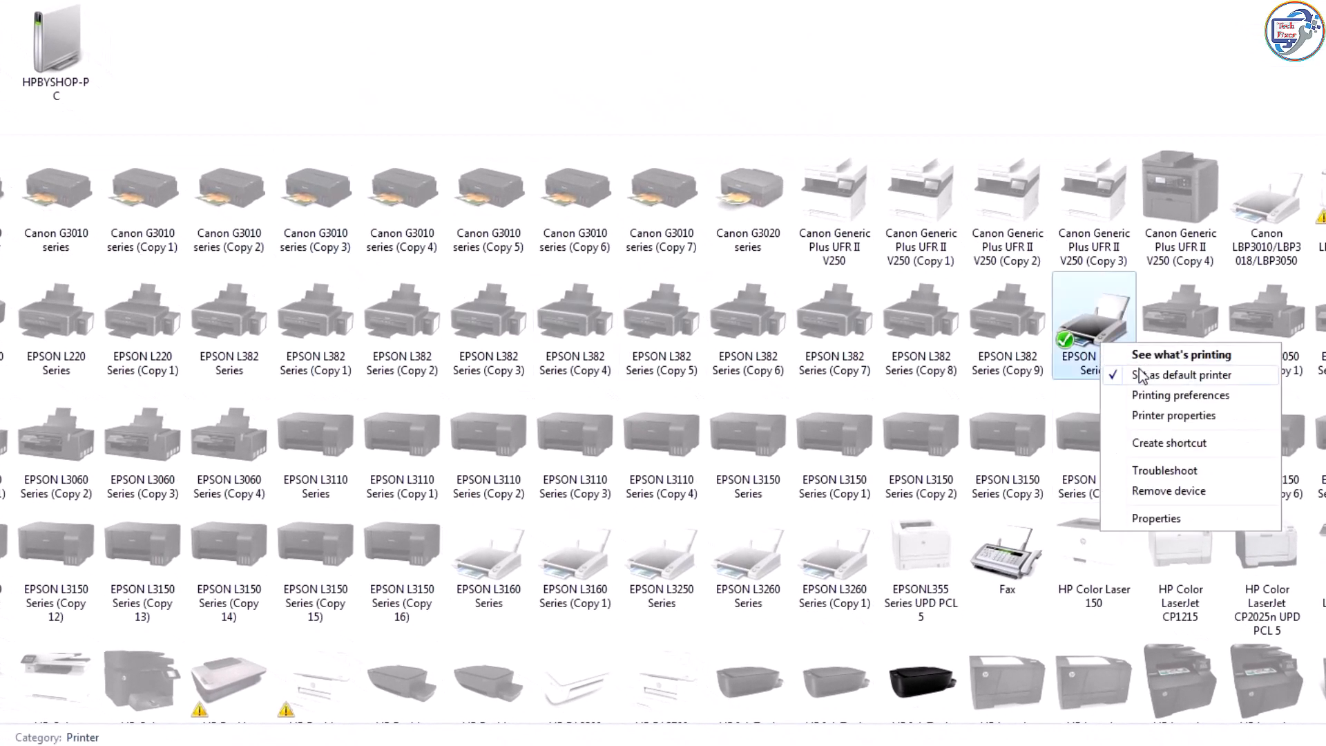
- From L1800 Printing Preferences Maintenance, confirm EPSON Status Monitor shows Ready, then print a nozzle check
{"action": "left_click", "coordinate": [1179, 395]}
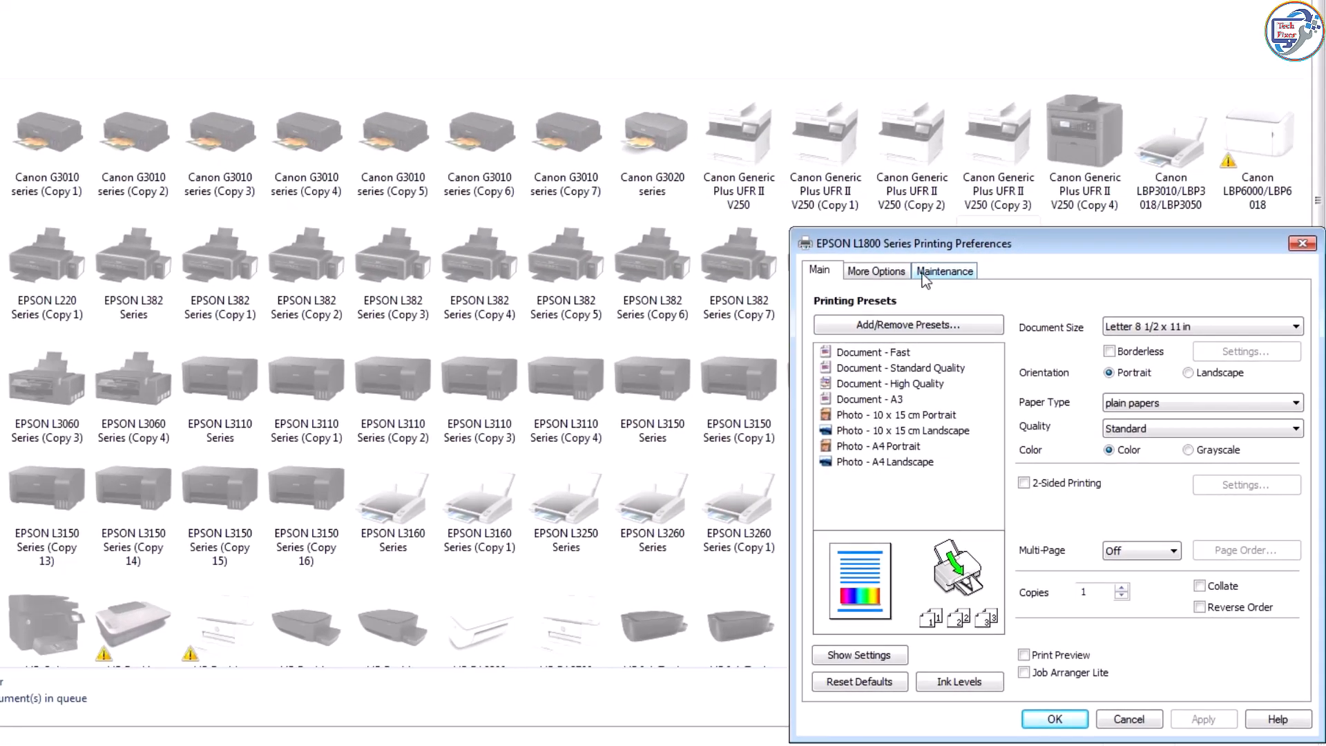
{"action": "left_click", "coordinate": [945, 270]}
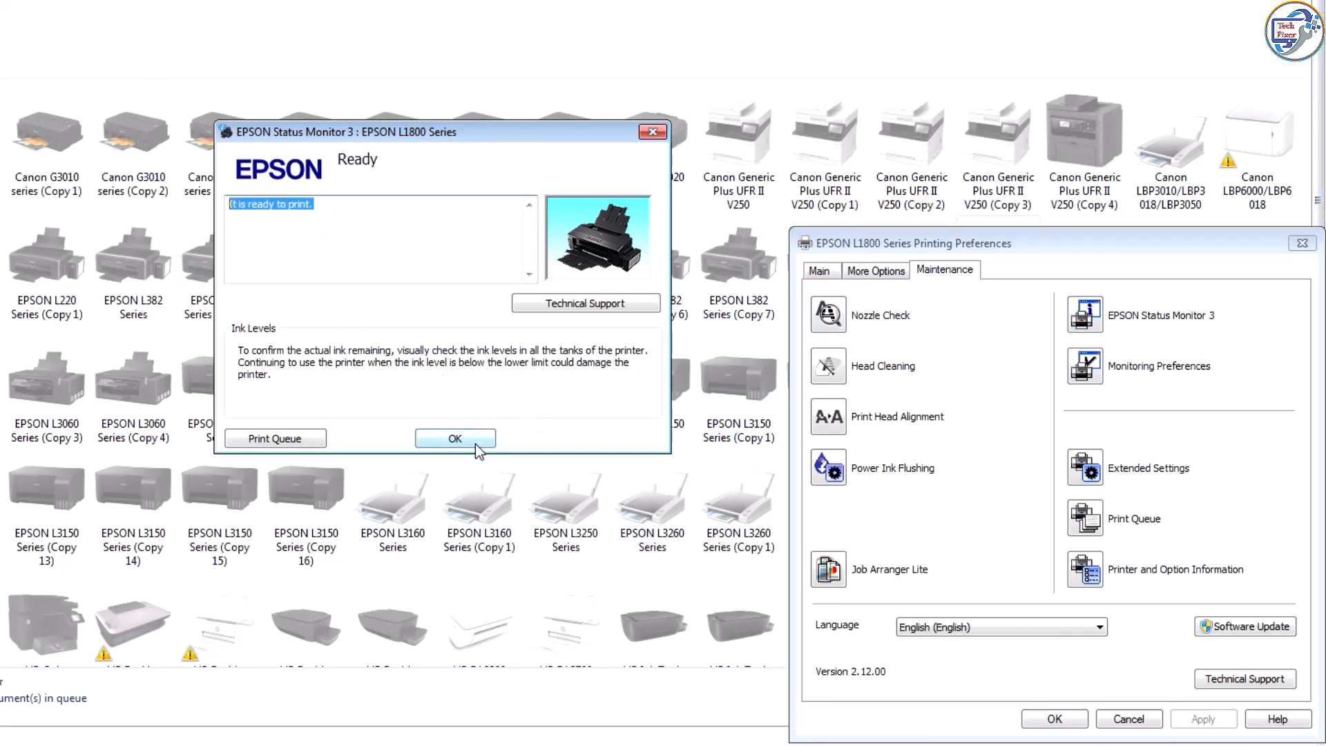
{"action": "left_click", "coordinate": [455, 438]}
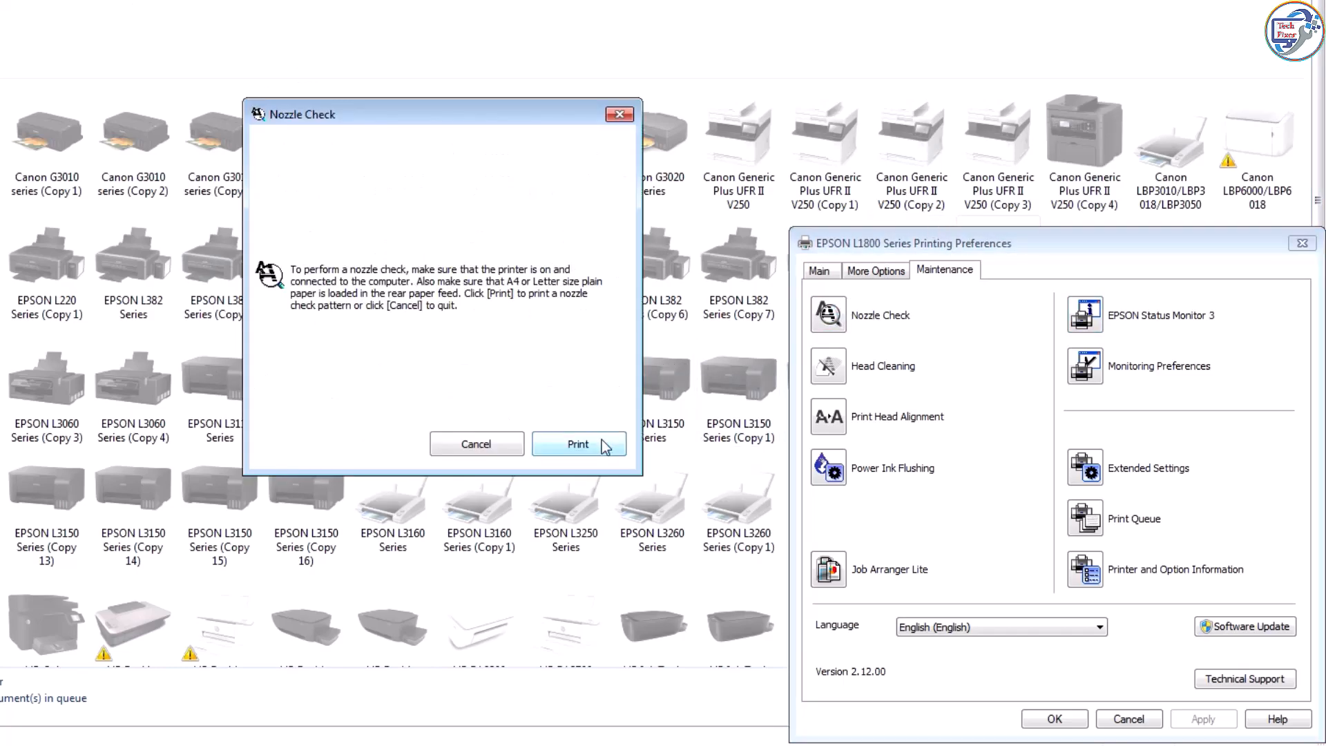
{"action": "left_click", "coordinate": [579, 444]}
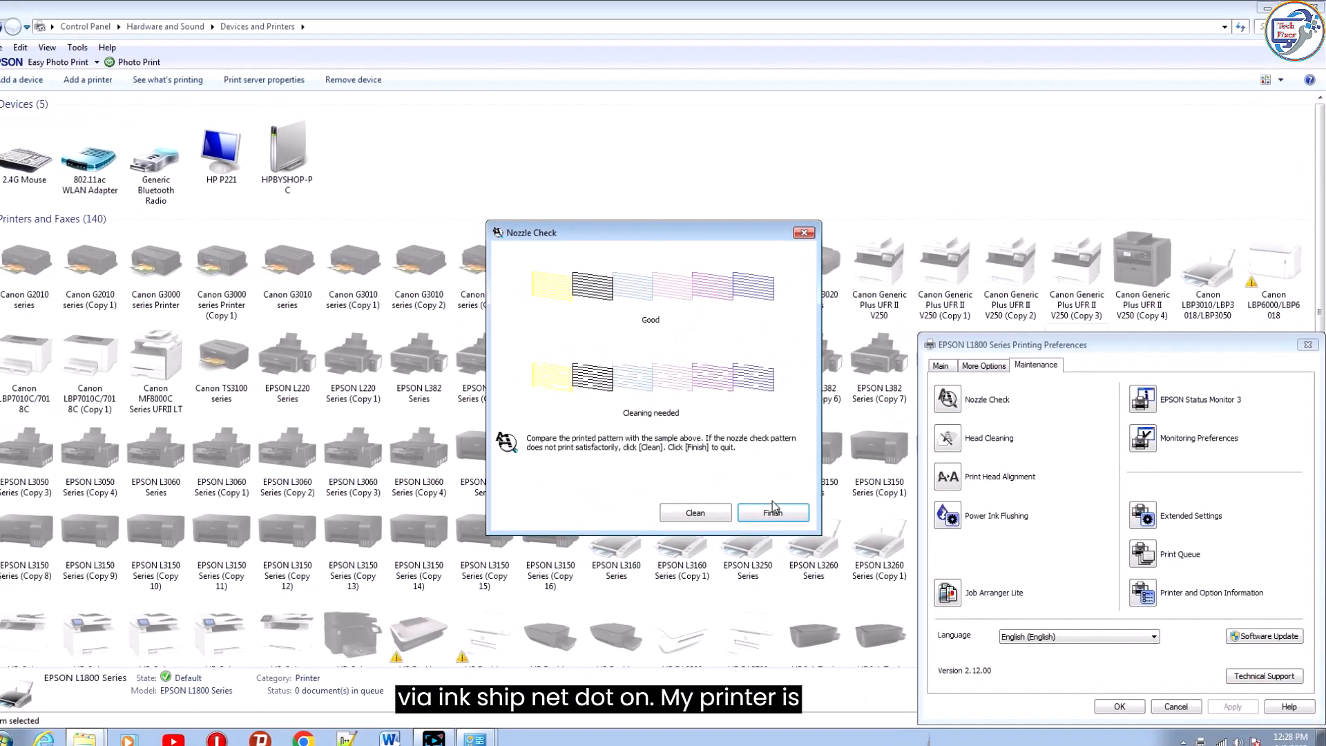